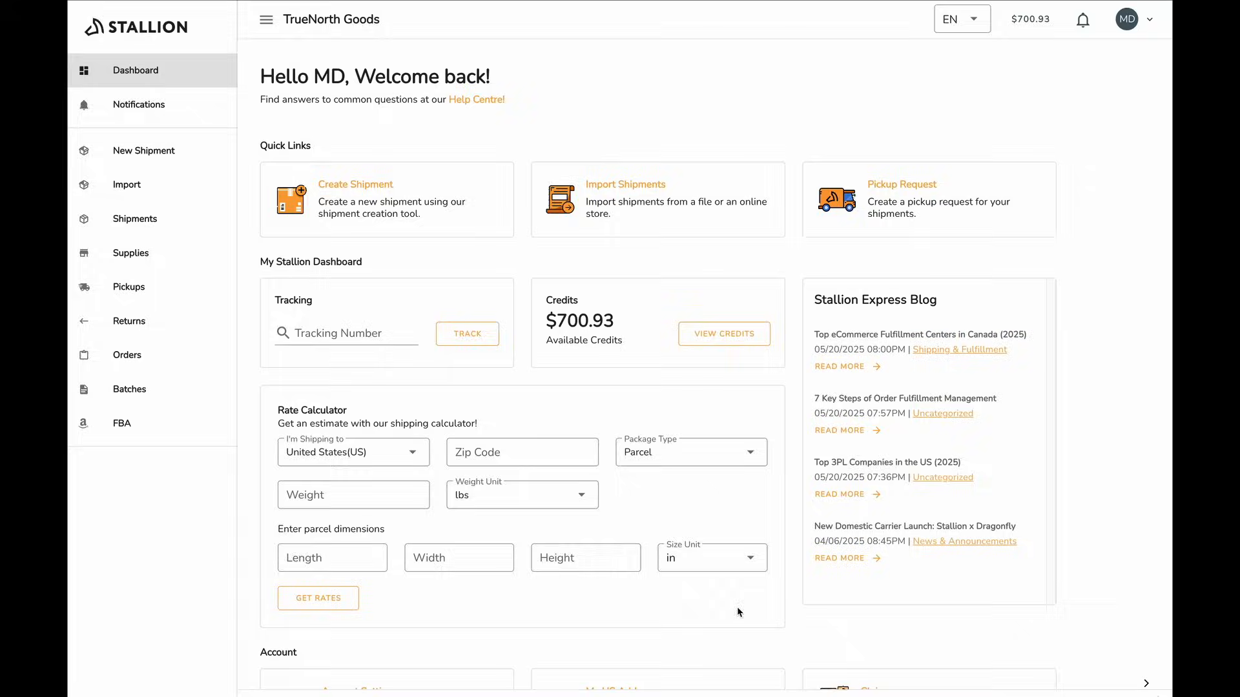
{"action": "mouse_move", "coordinate": [713, 152]}
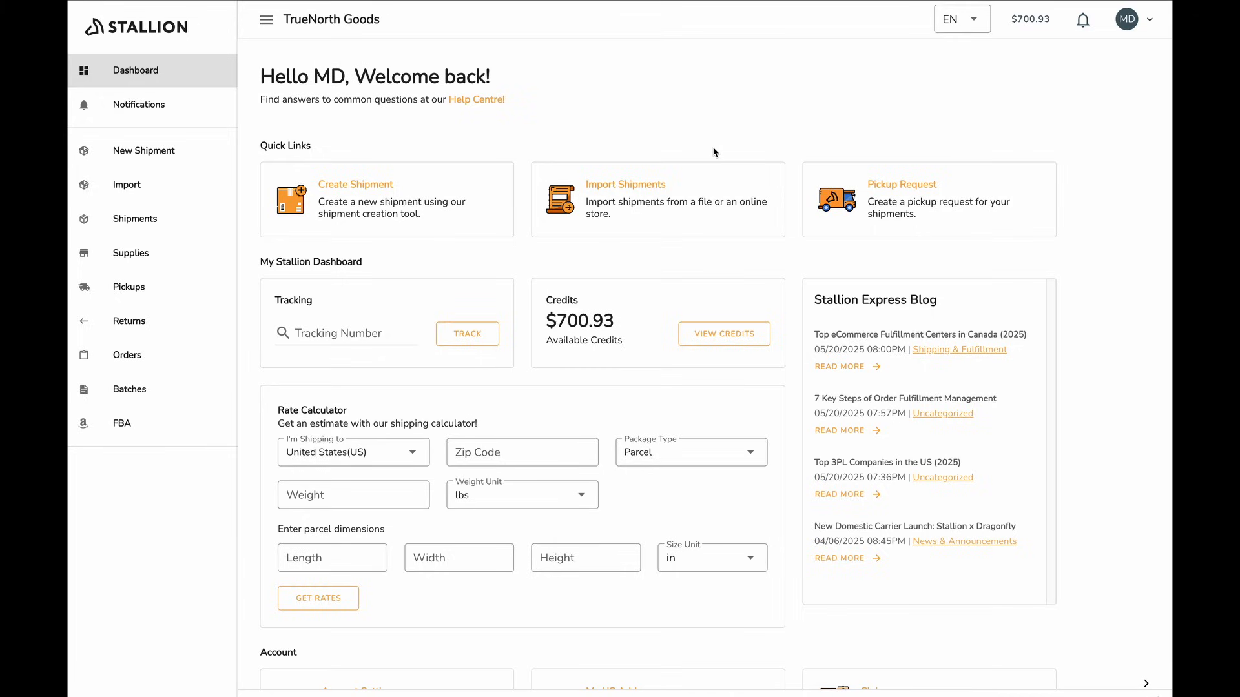
{"action": "mouse_move", "coordinate": [165, 346]}
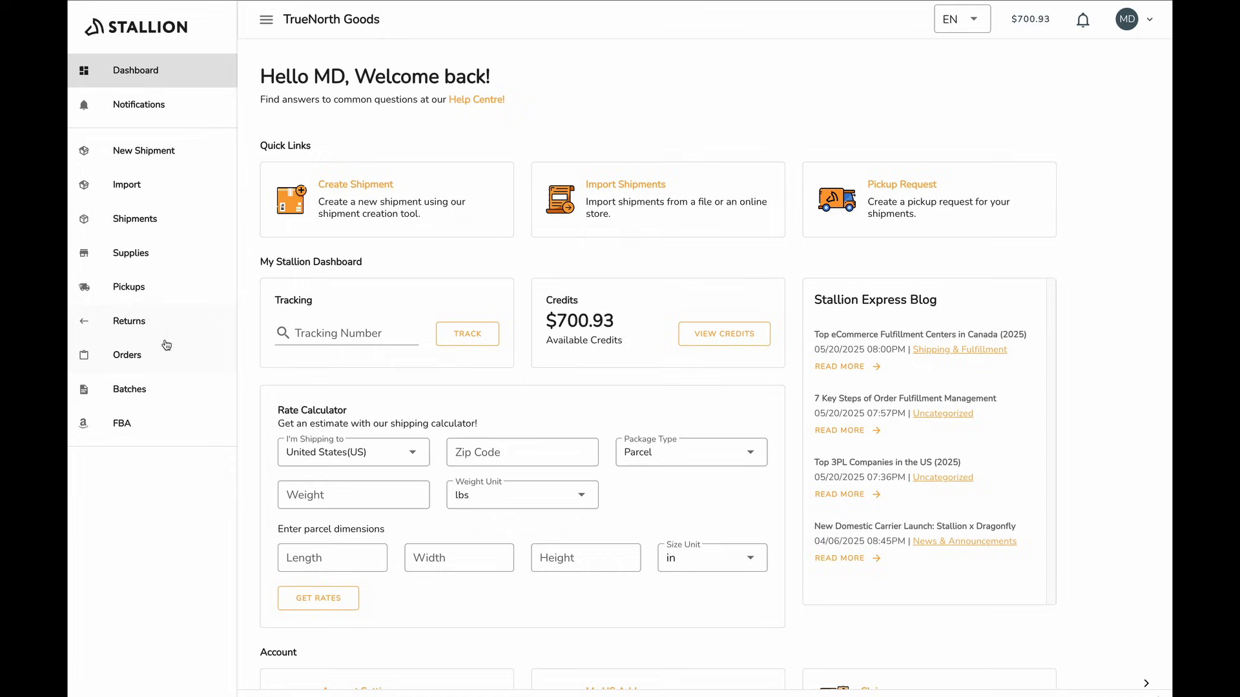
- From the Orders section, open the Products list and import the products CSV file
{"action": "left_click", "coordinate": [127, 355]}
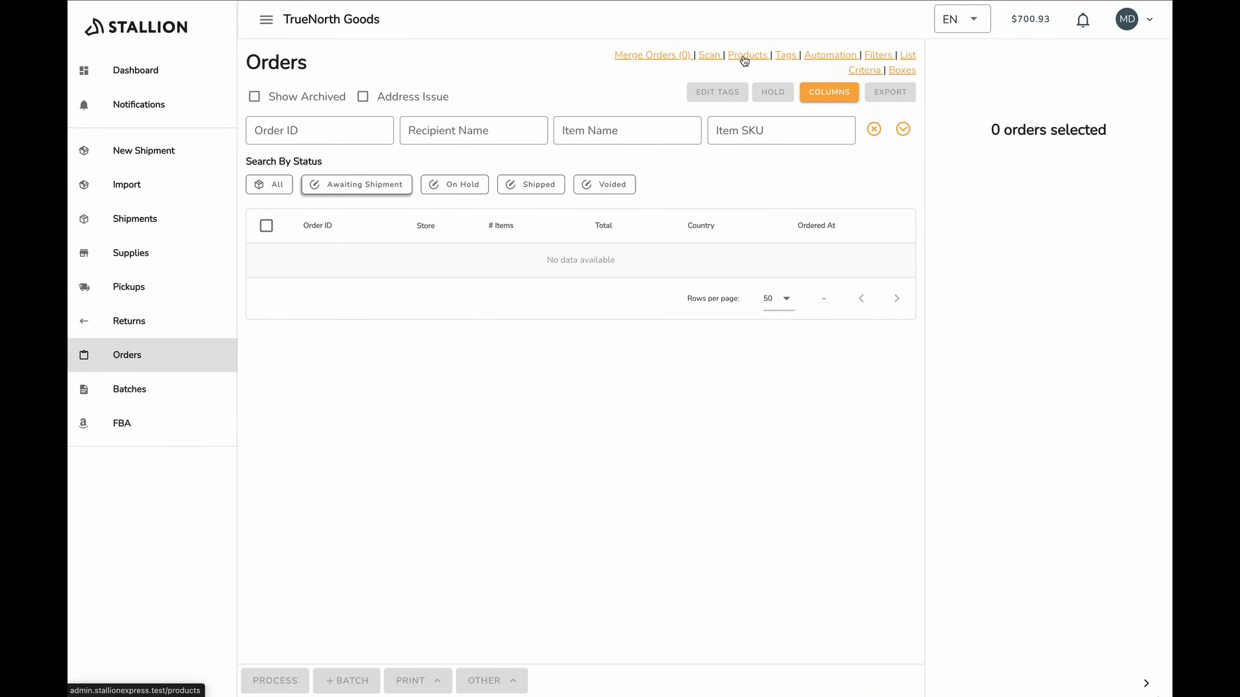
{"action": "left_click", "coordinate": [747, 54]}
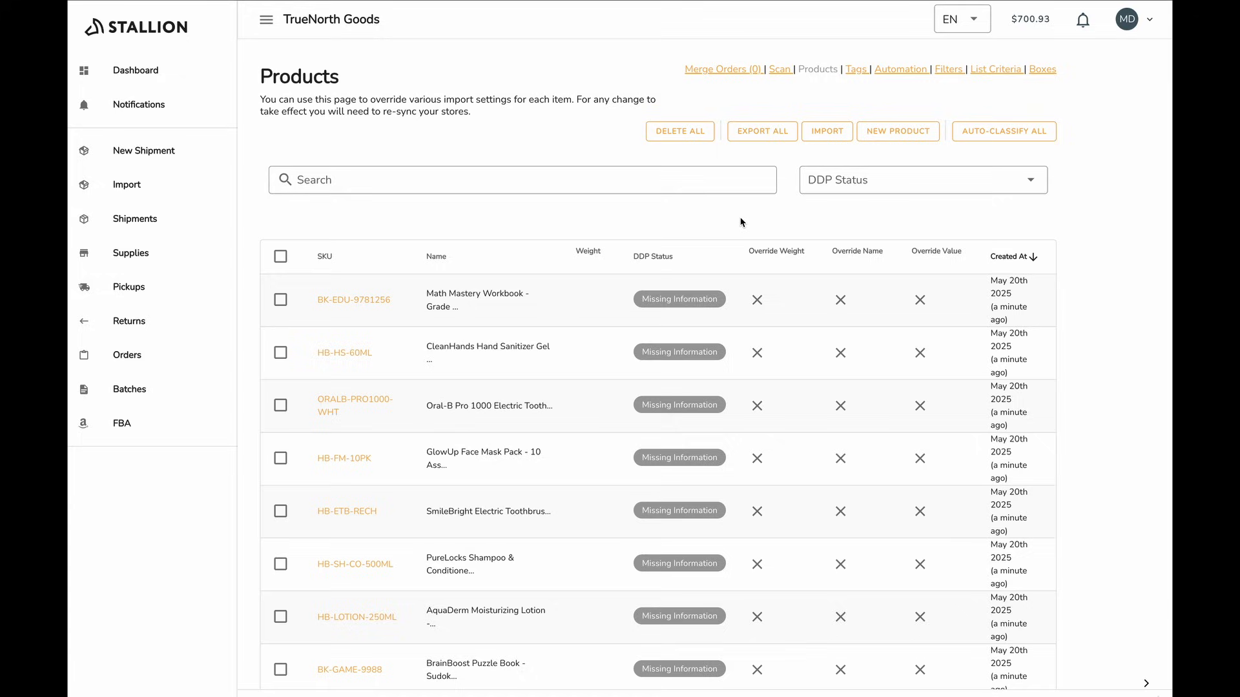
{"action": "mouse_move", "coordinate": [810, 155]}
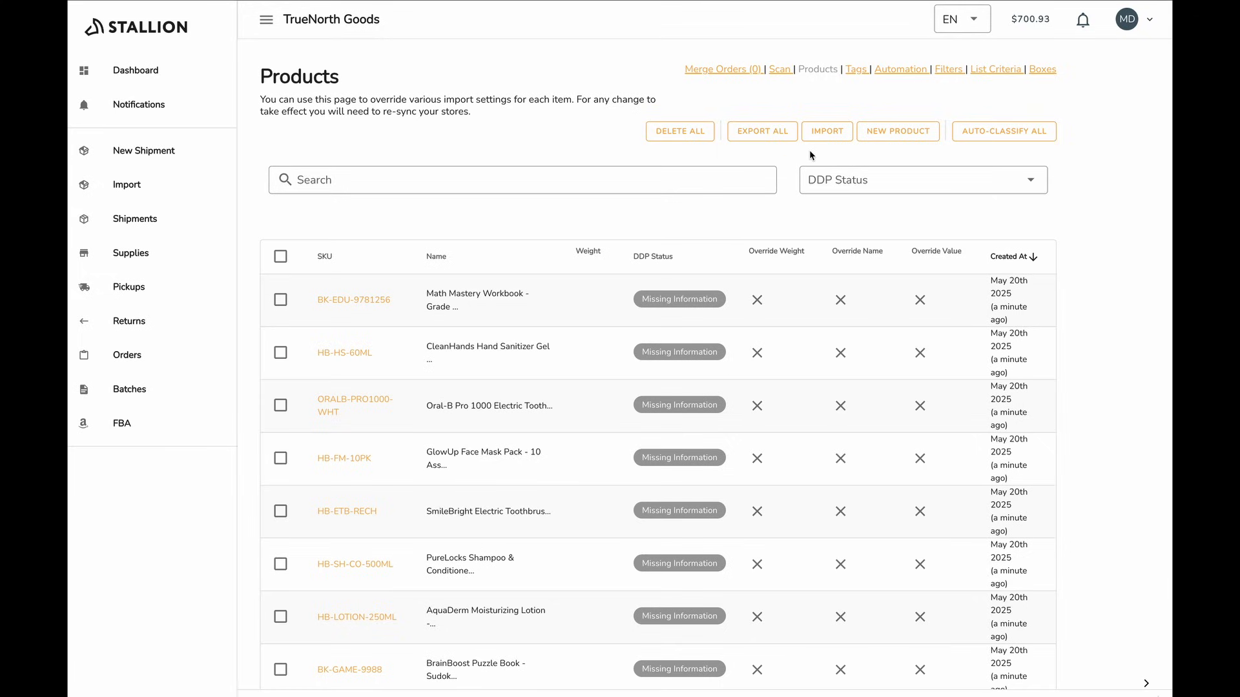
{"action": "mouse_move", "coordinate": [777, 137]}
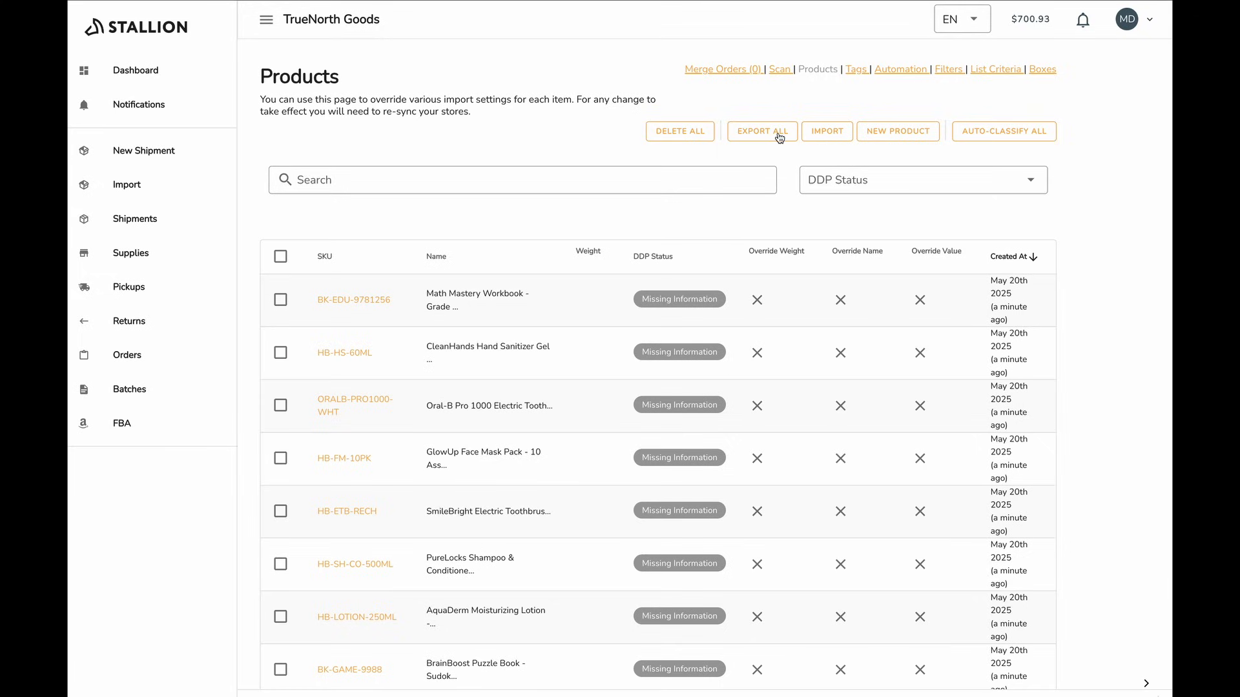
{"action": "mouse_move", "coordinate": [767, 138]}
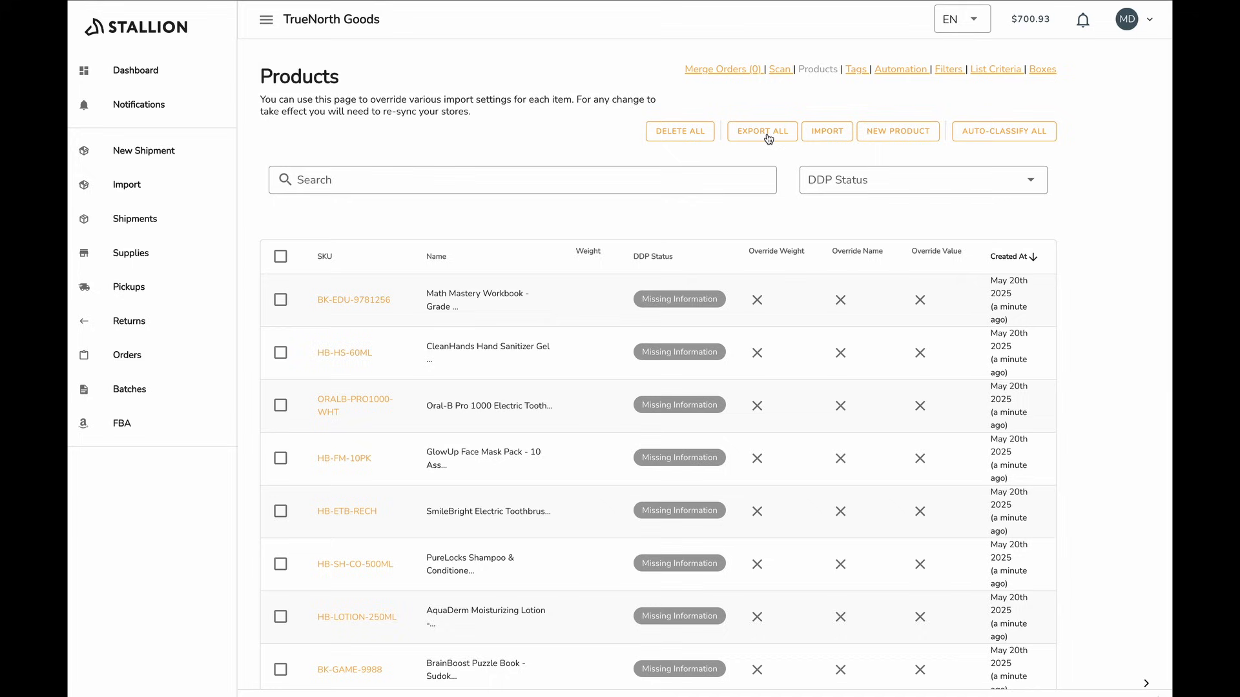
{"action": "mouse_move", "coordinate": [853, 136]}
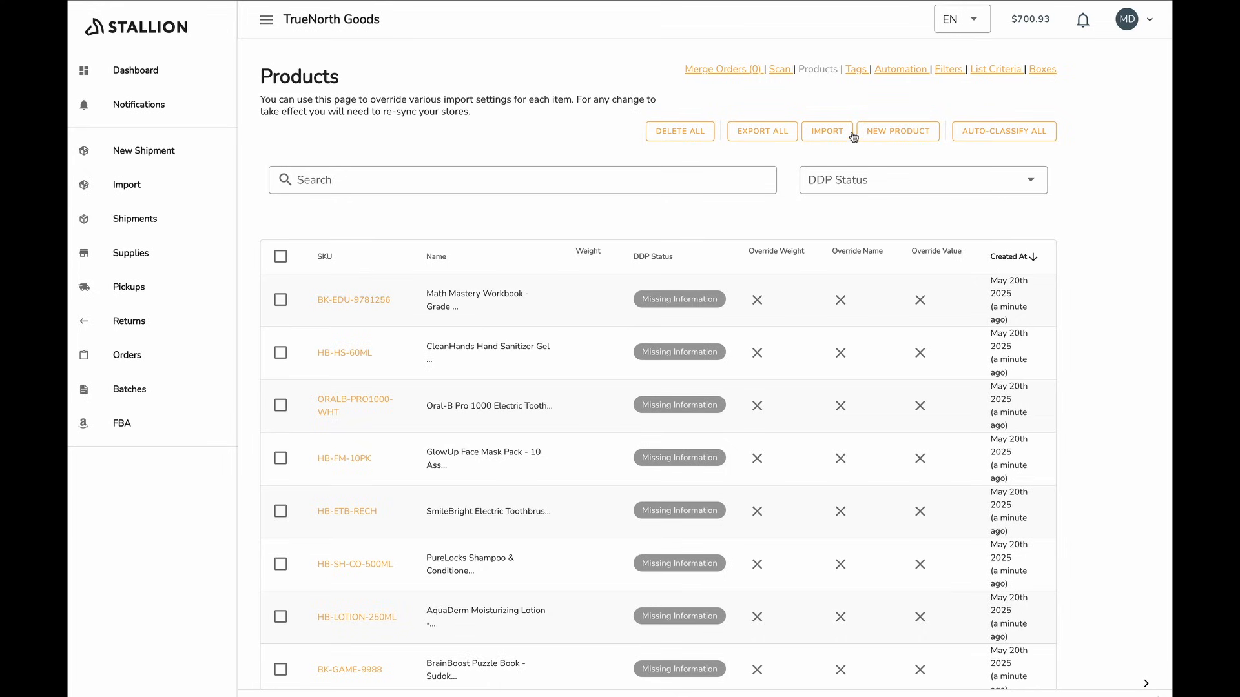
{"action": "left_click", "coordinate": [826, 132]}
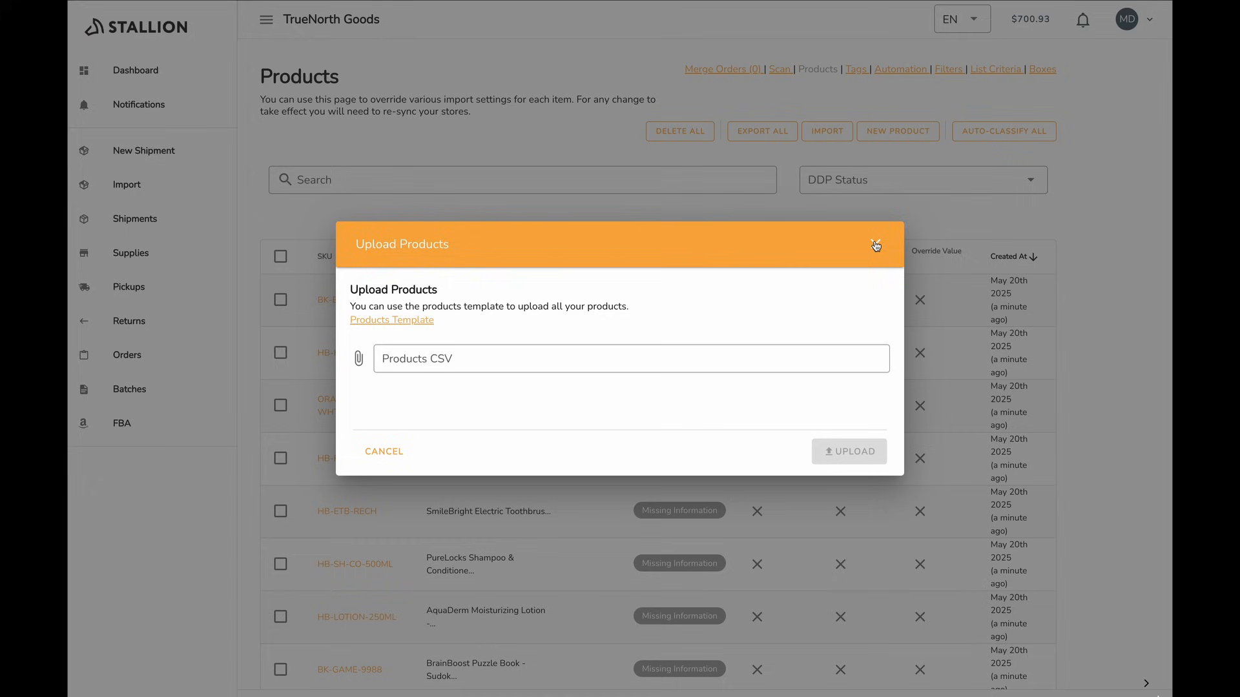
{"action": "left_click", "coordinate": [876, 246]}
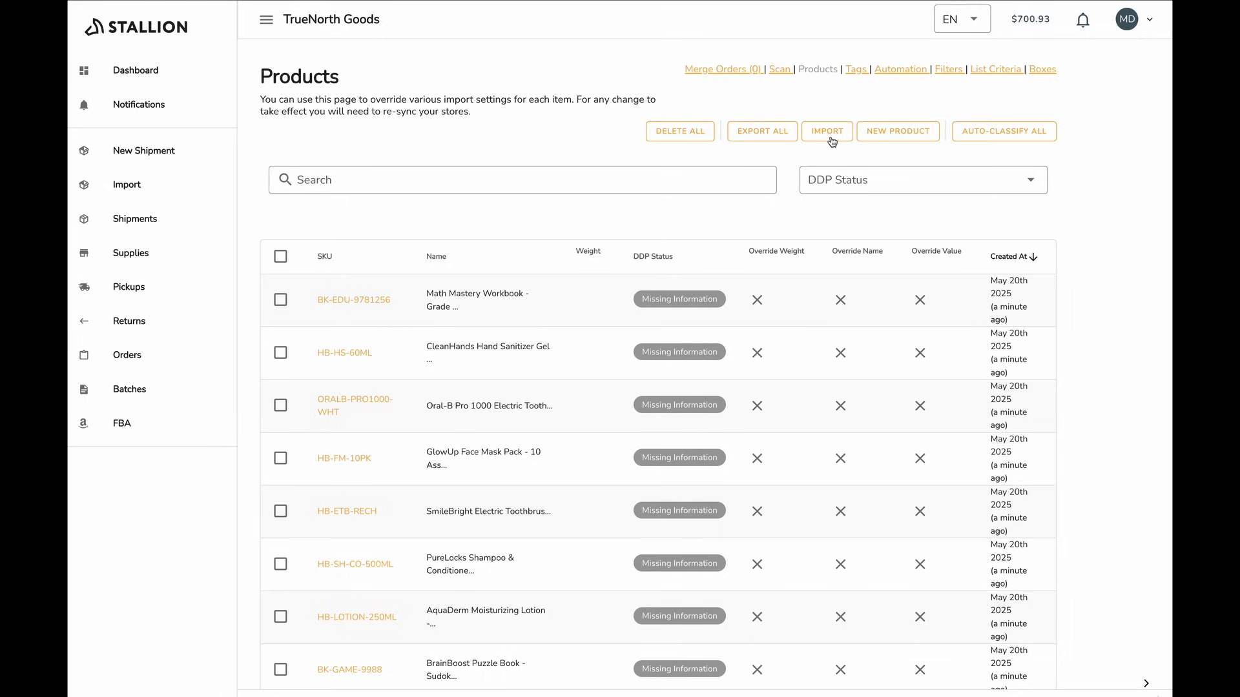
{"action": "left_click", "coordinate": [827, 131]}
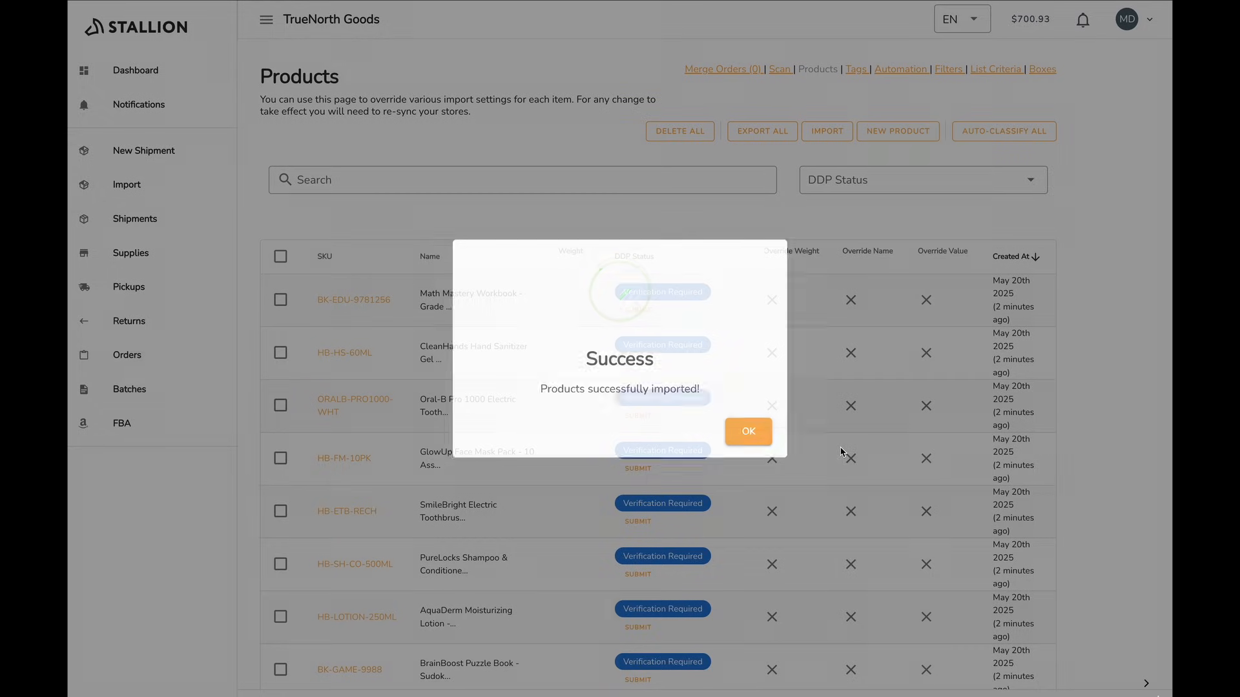
- Dismiss the import message and inspect the RetroSpin Vinyl Record and Math Mastery Workbook details
{"action": "left_click", "coordinate": [747, 431]}
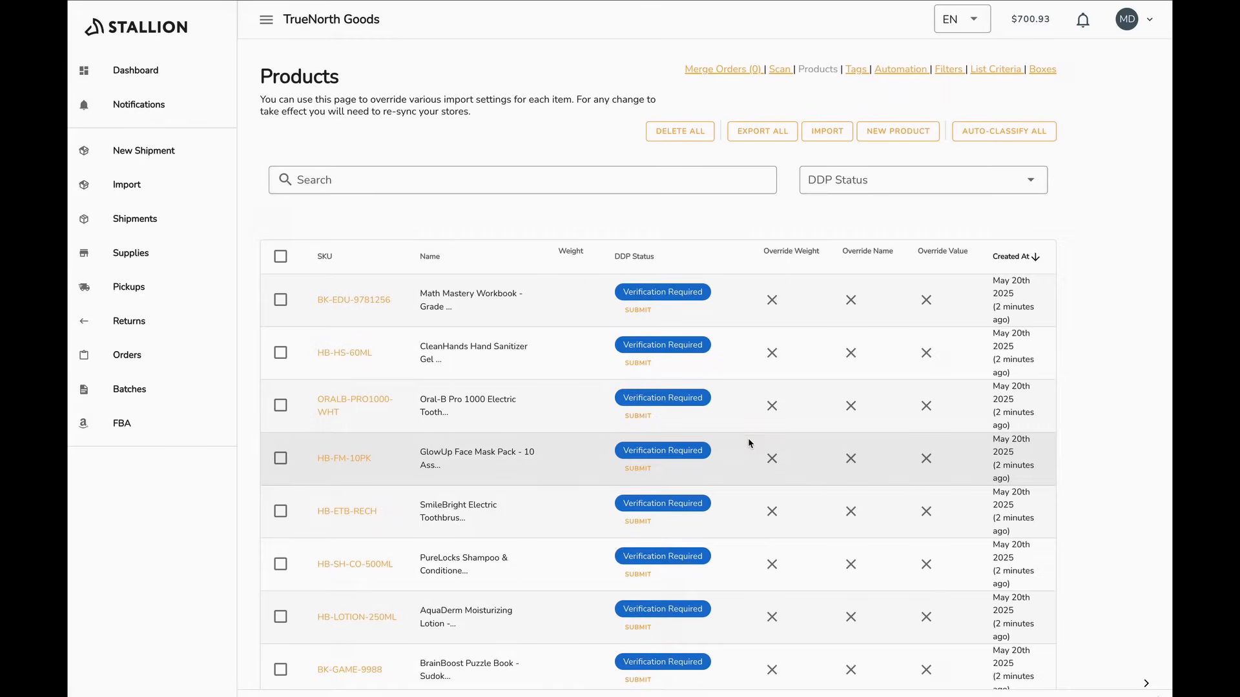
{"action": "scroll", "scroll_direction": "down", "scroll_amount": 3}
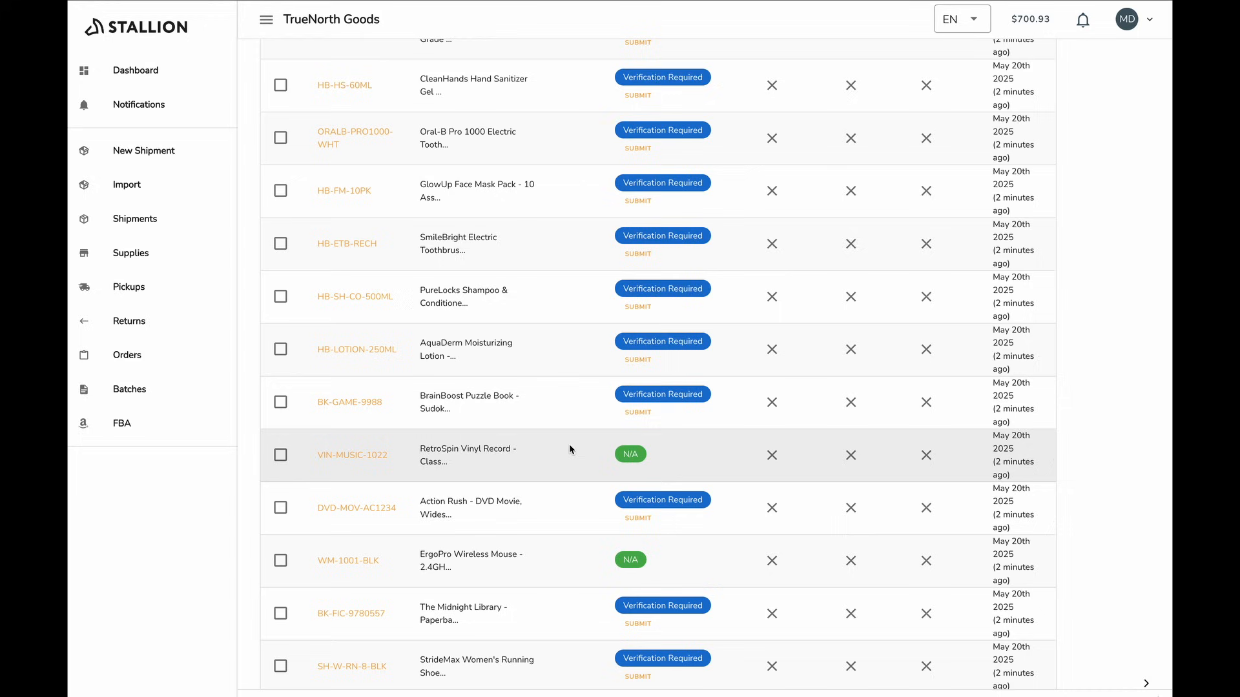
{"action": "left_click", "coordinate": [352, 455]}
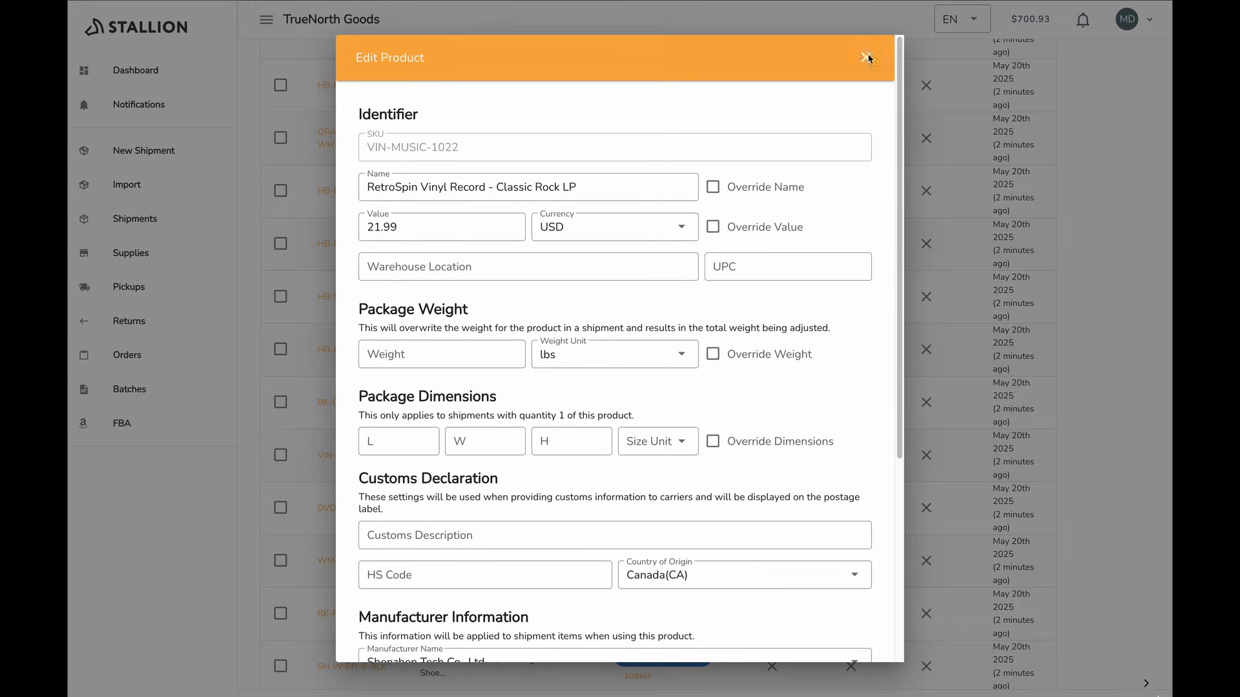
{"action": "left_click", "coordinate": [867, 57]}
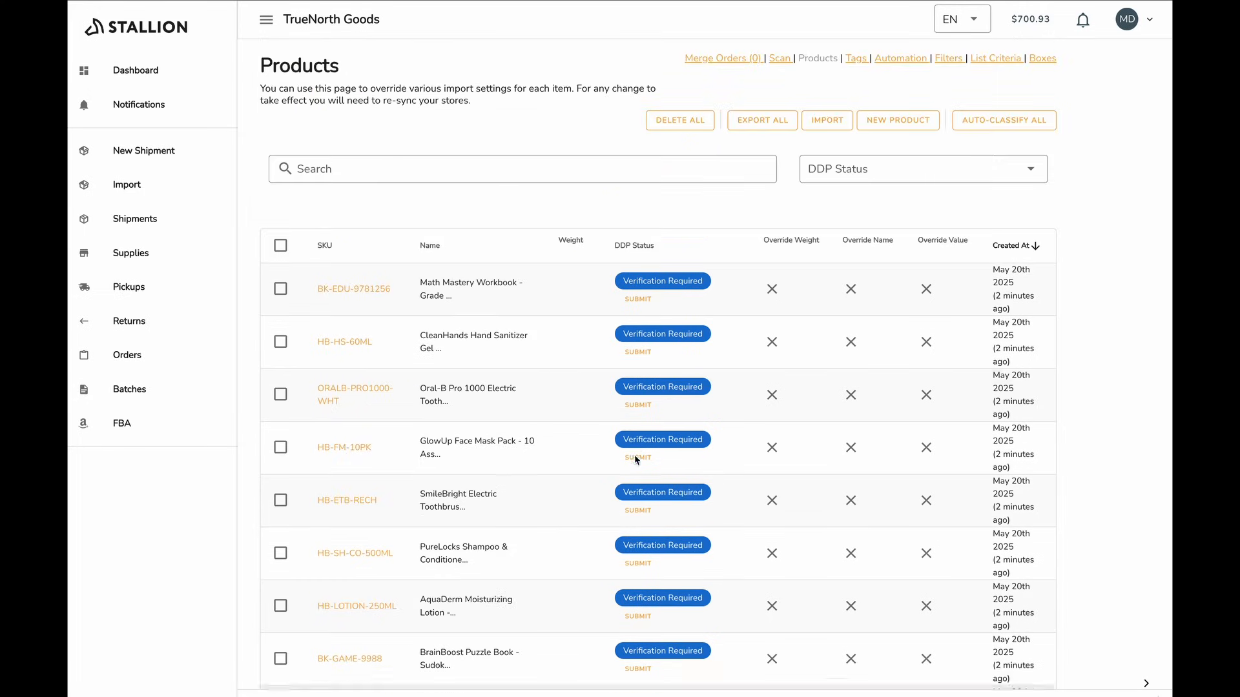
{"action": "left_click", "coordinate": [353, 288]}
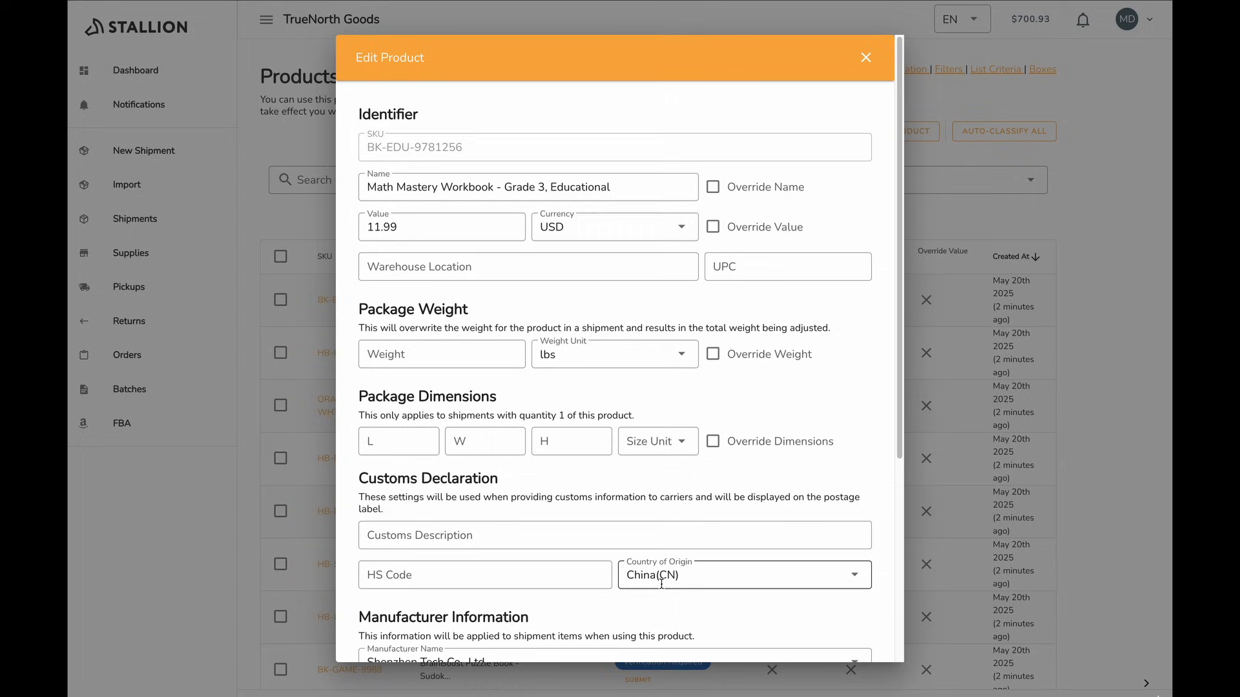
{"action": "left_click", "coordinate": [865, 57]}
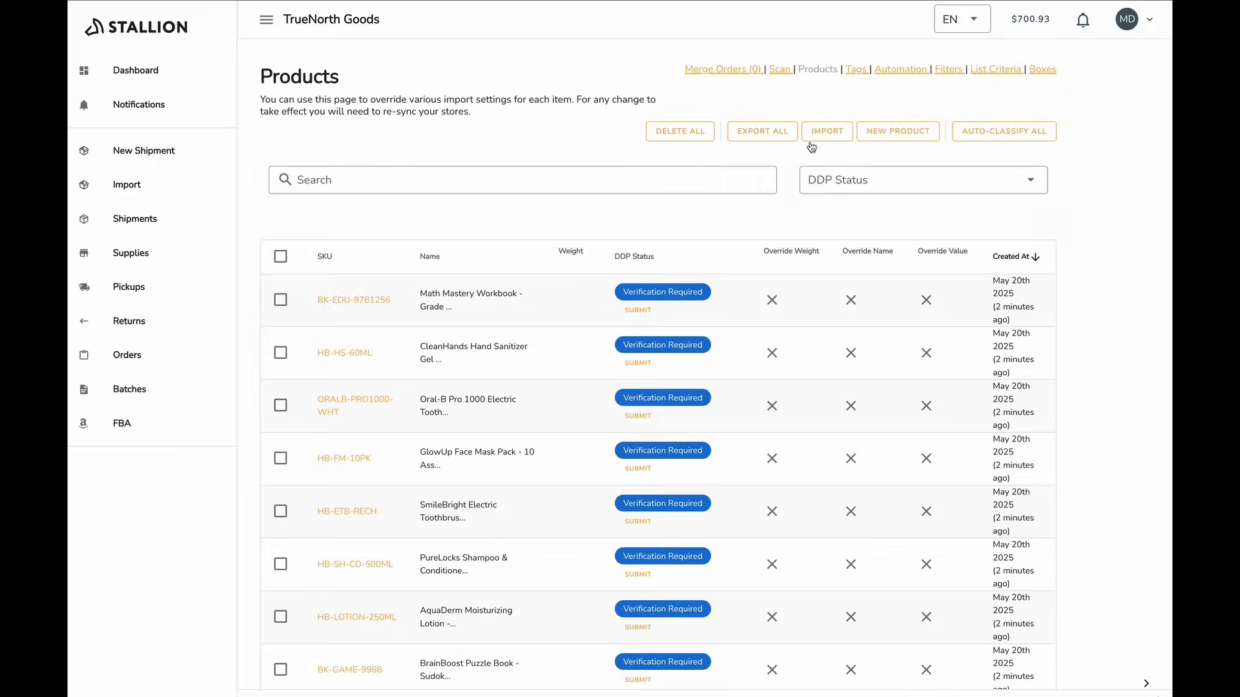
- Classify the Math Mastery Workbook as HS 4901.99.00.10, approve it, and review the details
{"action": "left_click", "coordinate": [637, 309]}
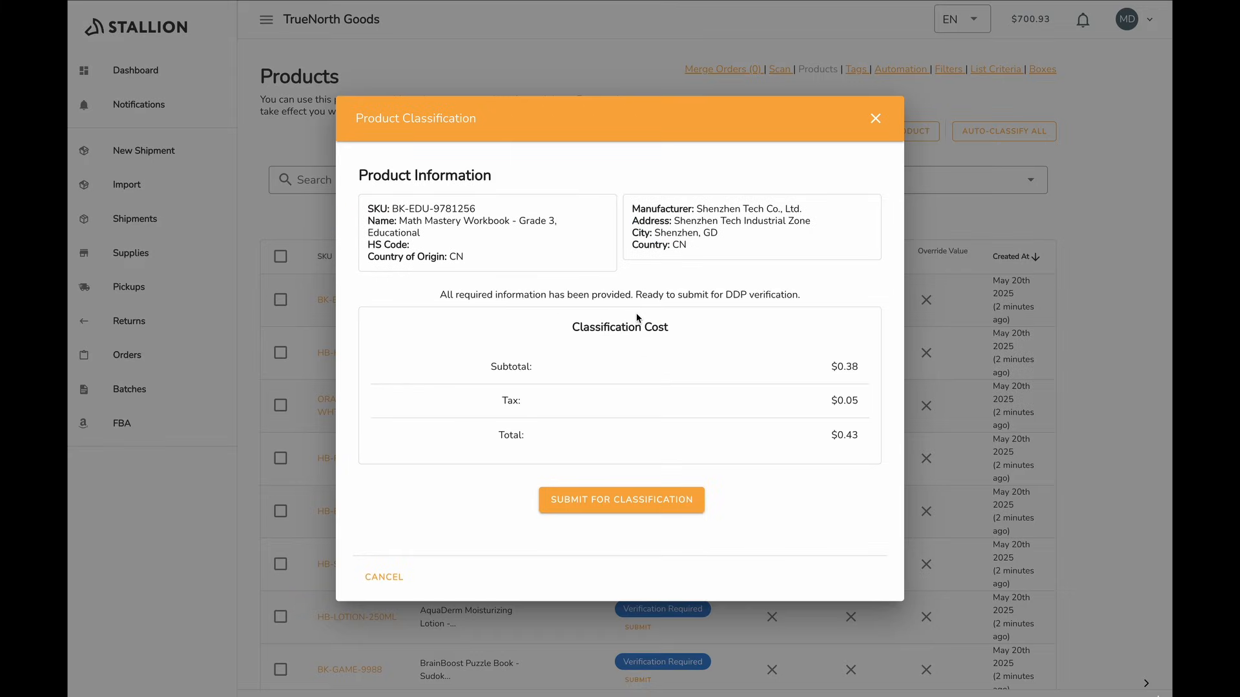
{"action": "mouse_move", "coordinate": [722, 327]}
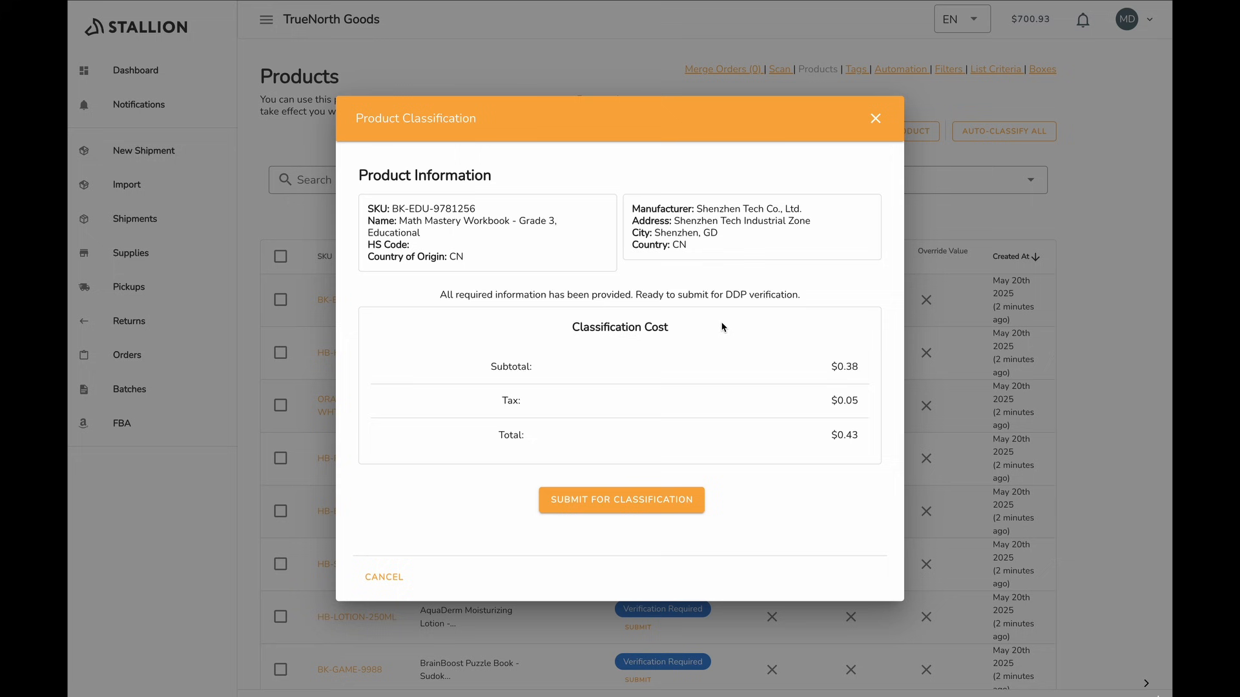
{"action": "left_click", "coordinate": [621, 499]}
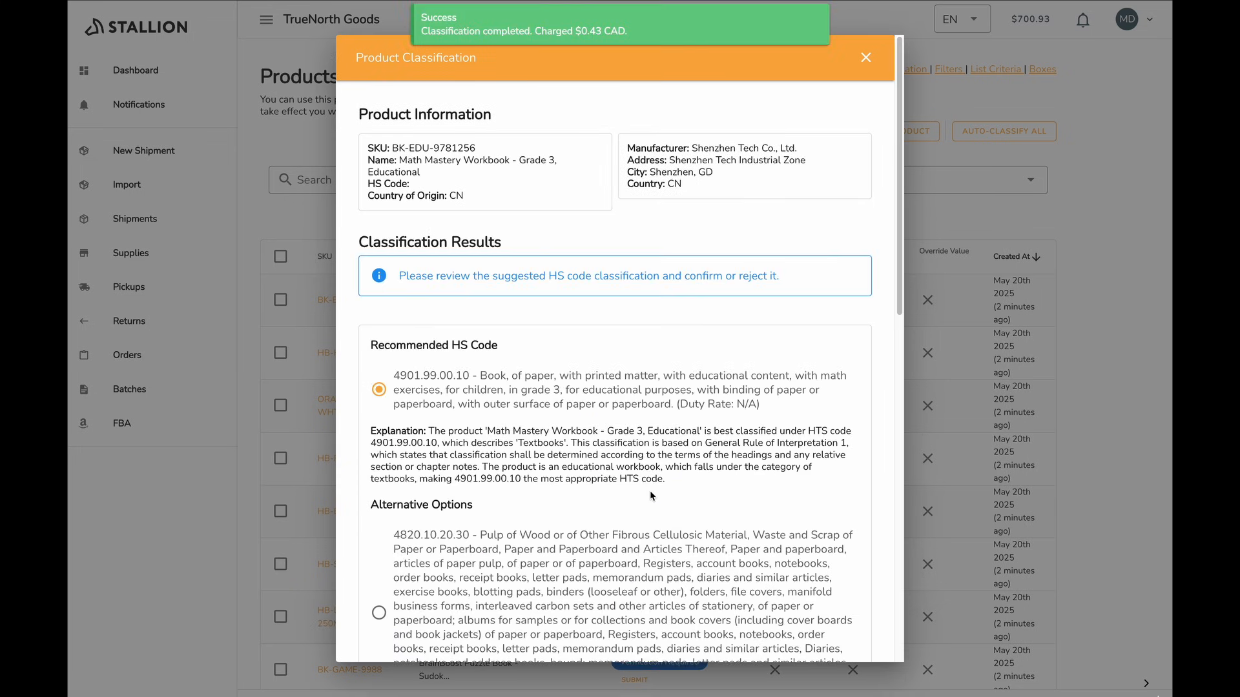
{"action": "scroll", "scroll_direction": "down", "scroll_amount": 3}
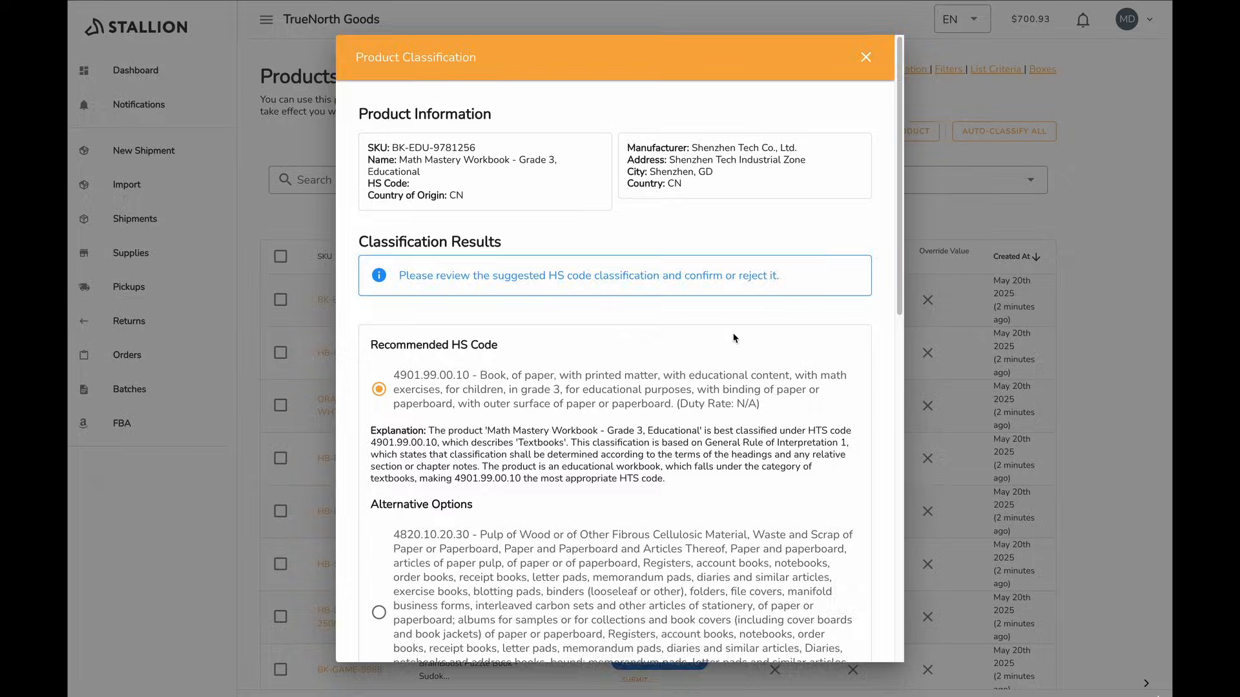
{"action": "scroll", "scroll_direction": "down", "scroll_amount": 3}
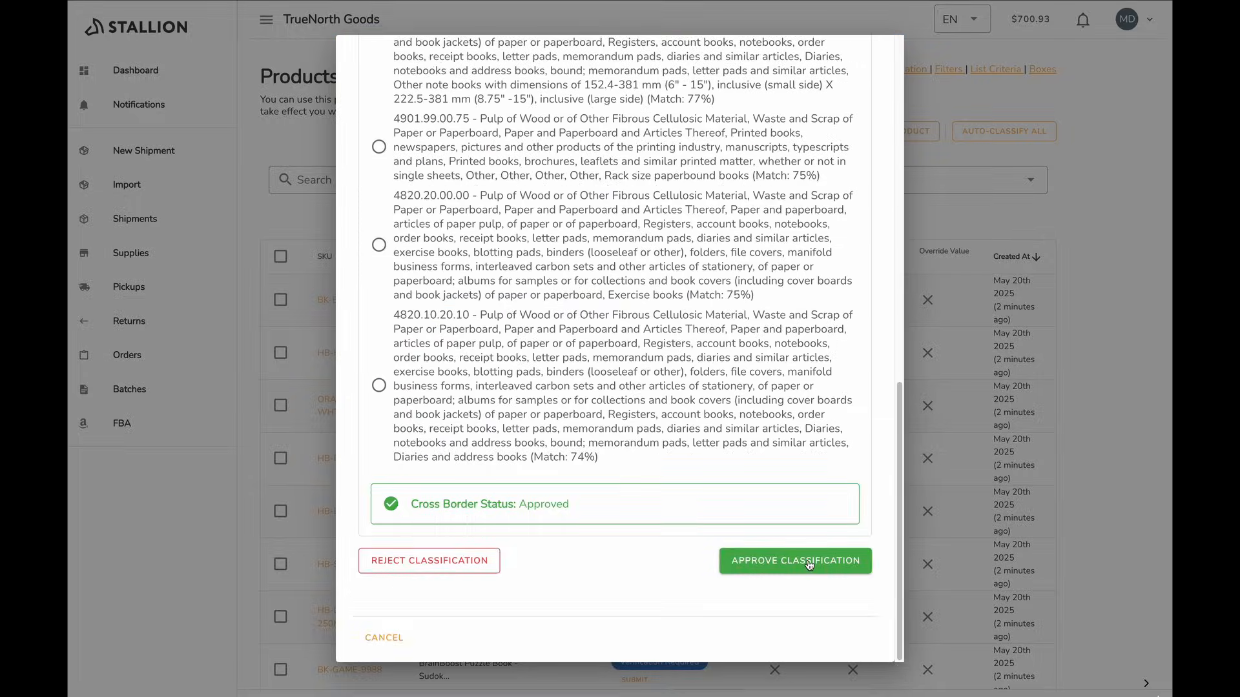
{"action": "left_click", "coordinate": [794, 561]}
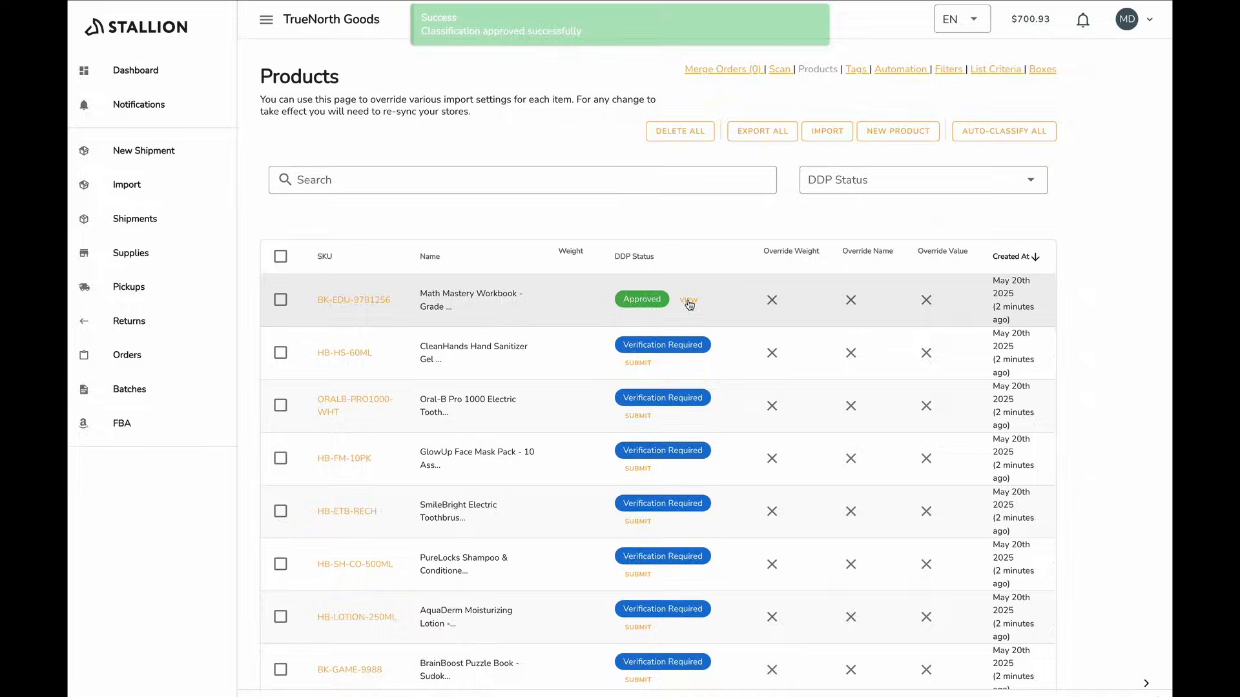
{"action": "left_click", "coordinate": [688, 302]}
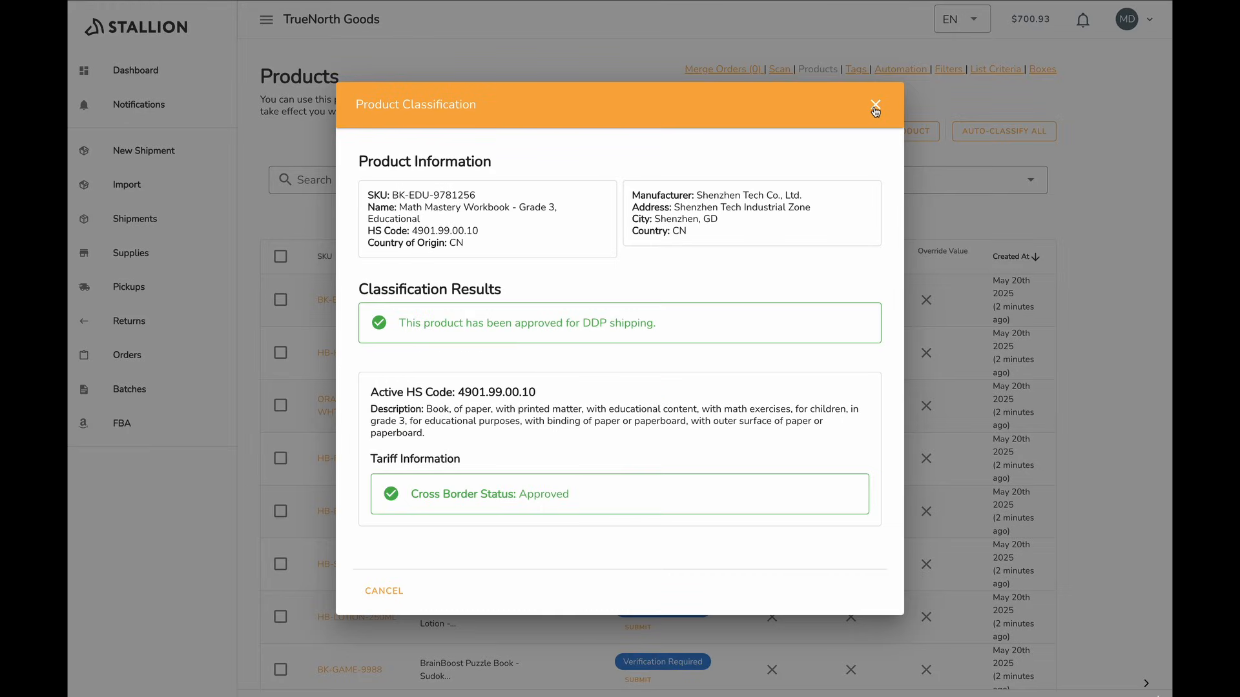
{"action": "left_click", "coordinate": [874, 105]}
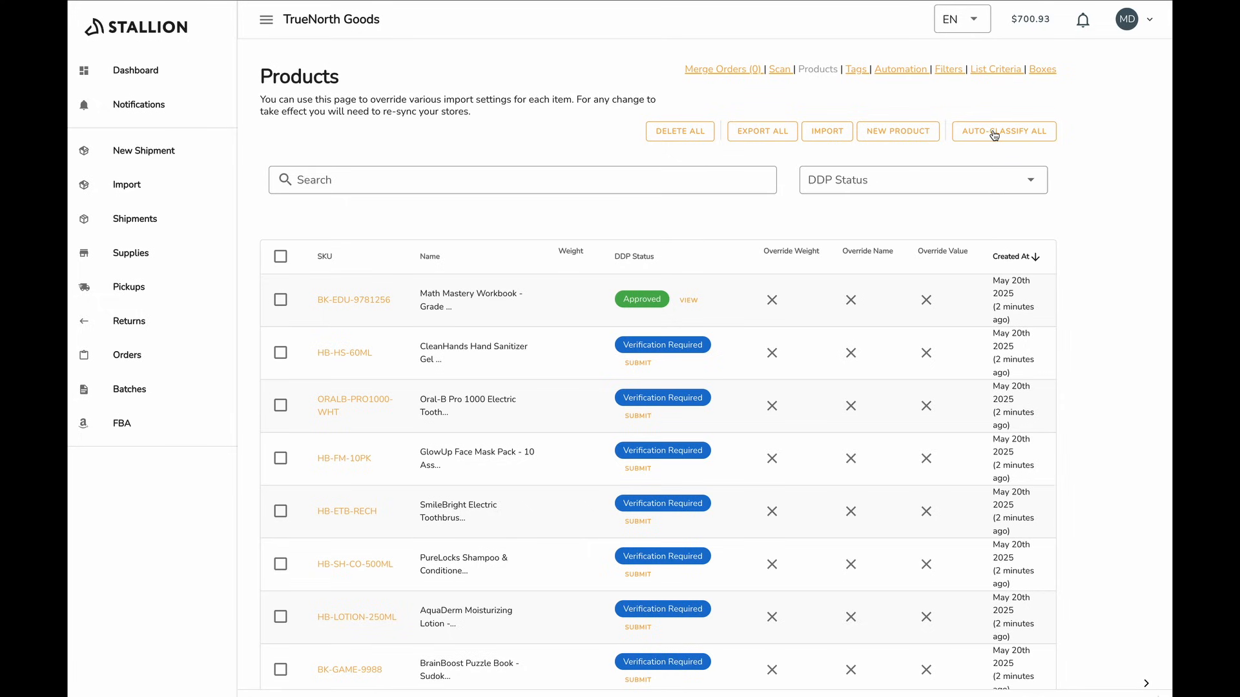
- Auto-classify all 17 products after accepting the responsibility terms
{"action": "left_click", "coordinate": [1003, 132]}
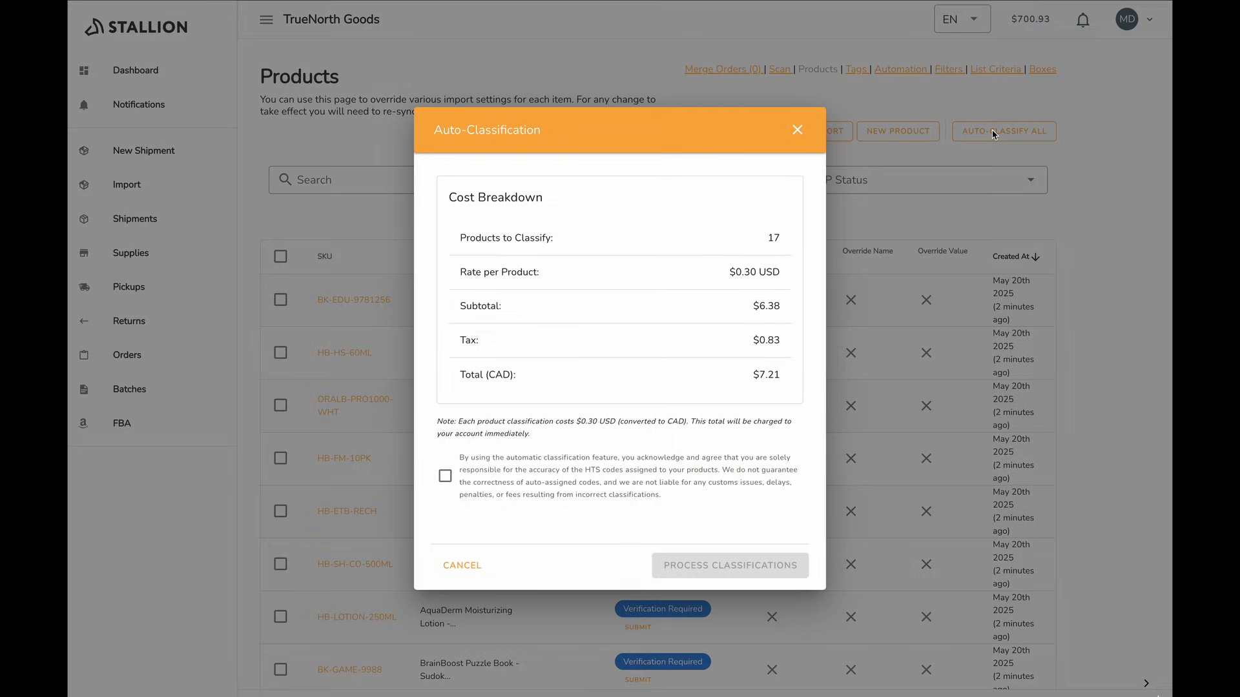
{"action": "mouse_move", "coordinate": [818, 220]}
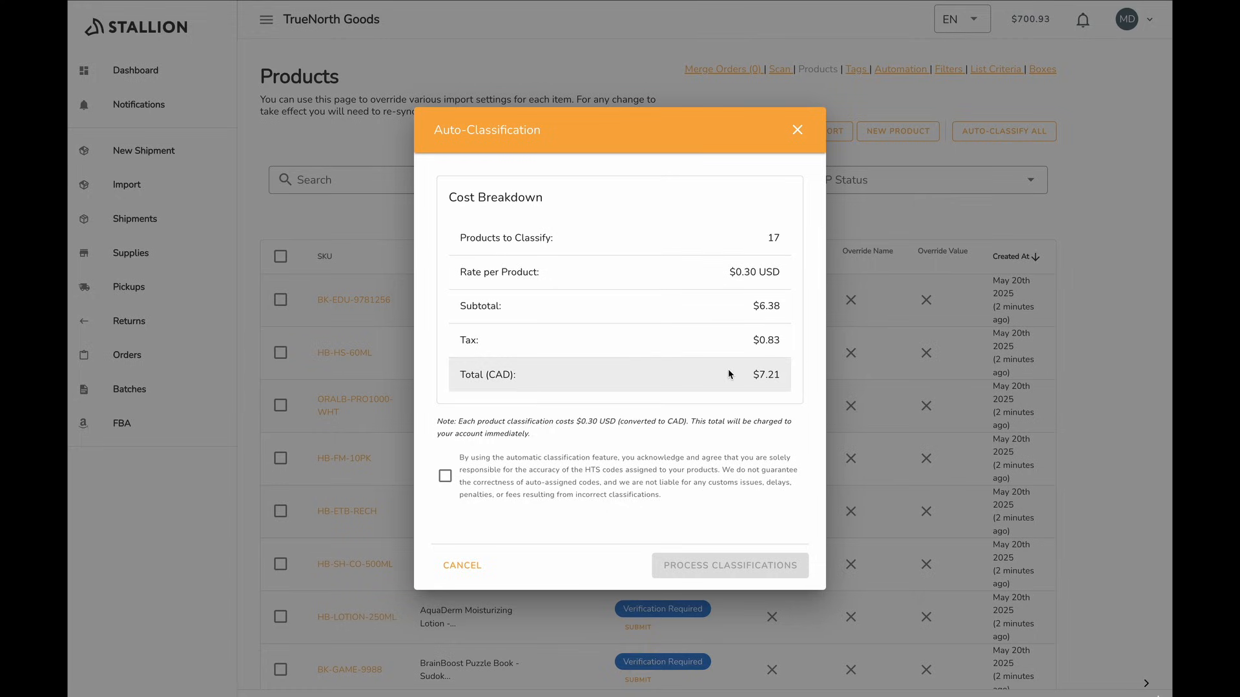
{"action": "mouse_move", "coordinate": [730, 482]}
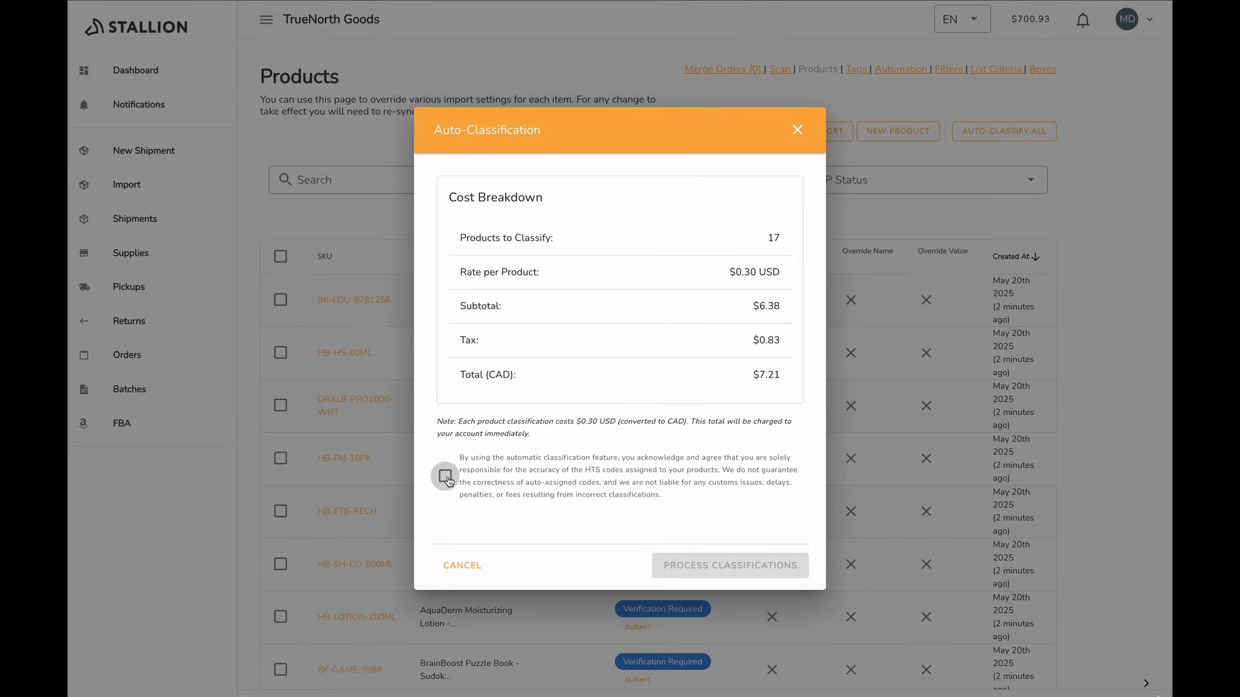
{"action": "left_click", "coordinate": [444, 476]}
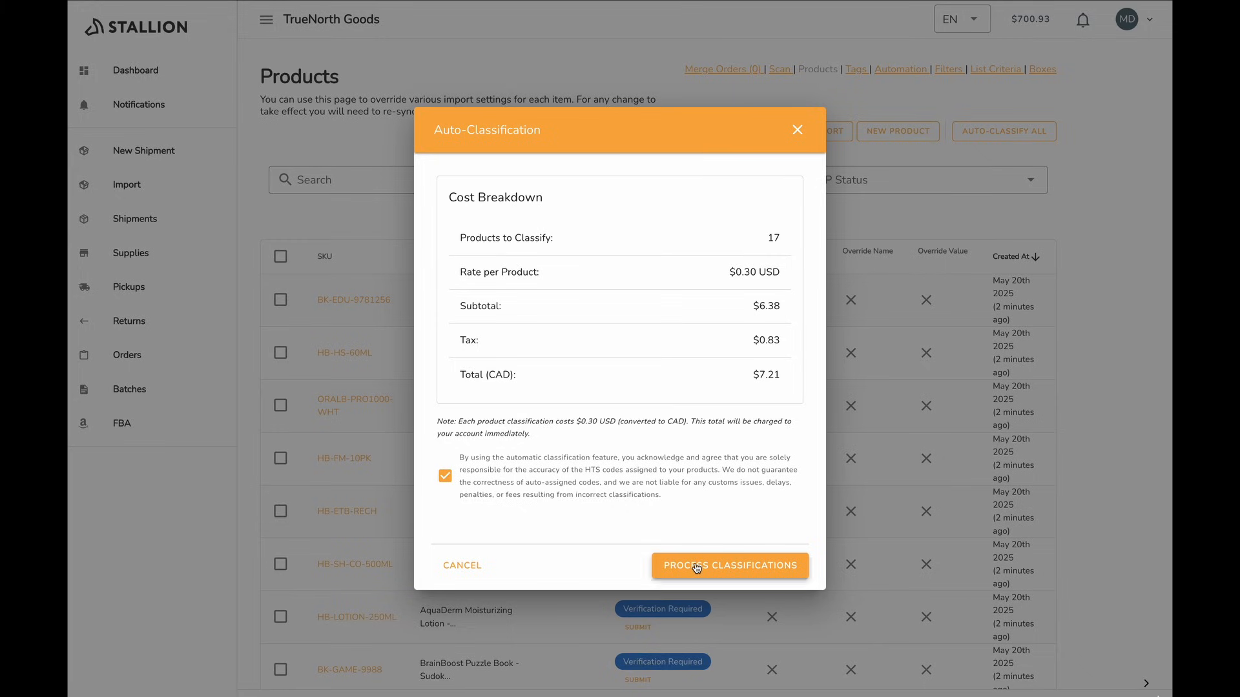
{"action": "left_click", "coordinate": [729, 566]}
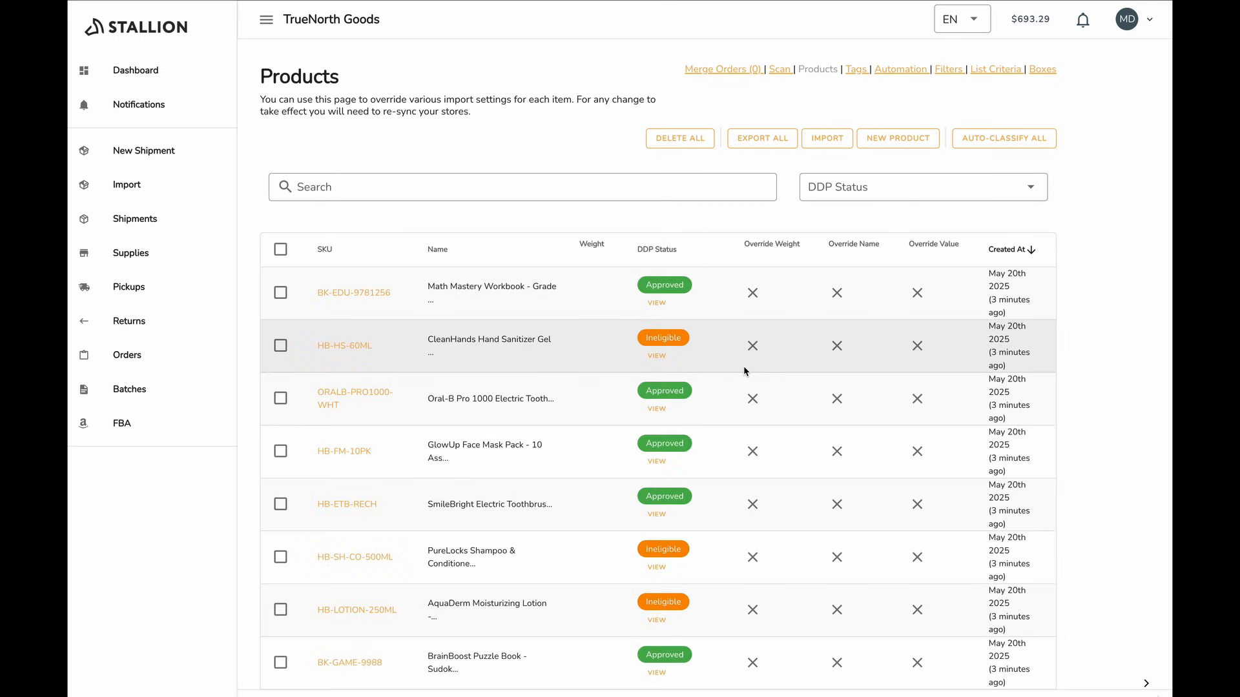
{"action": "scroll", "scroll_direction": "down", "scroll_amount": 3}
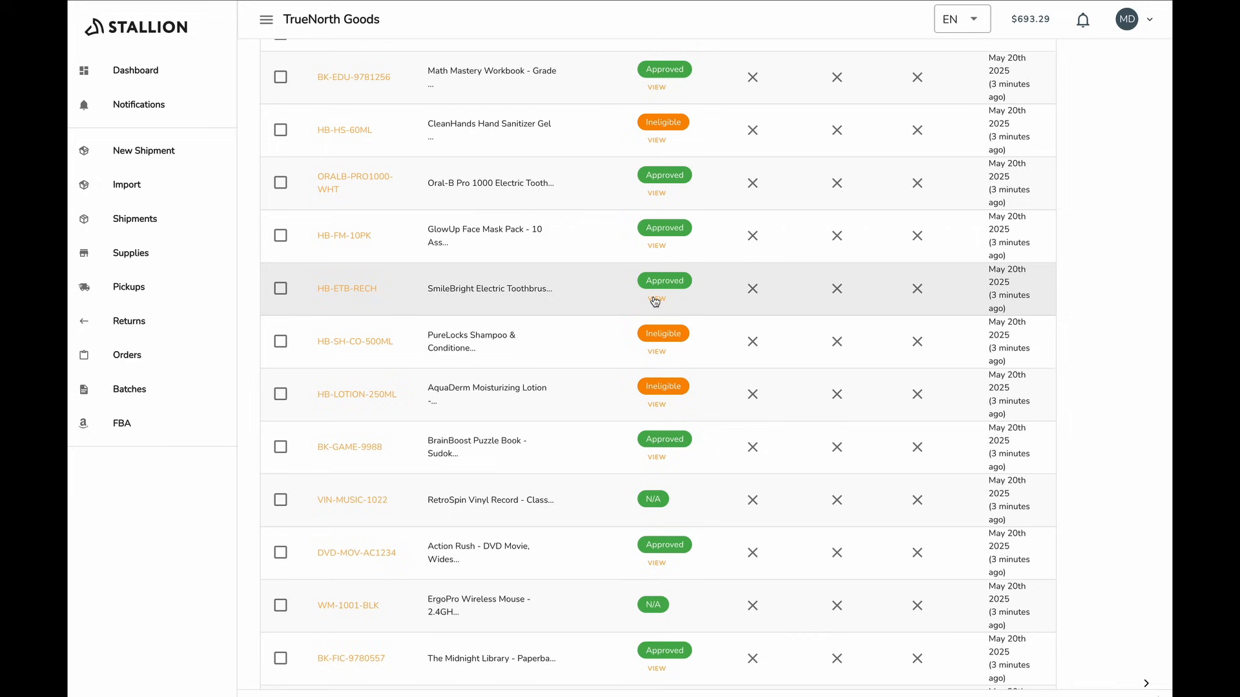
{"action": "left_click", "coordinate": [655, 301]}
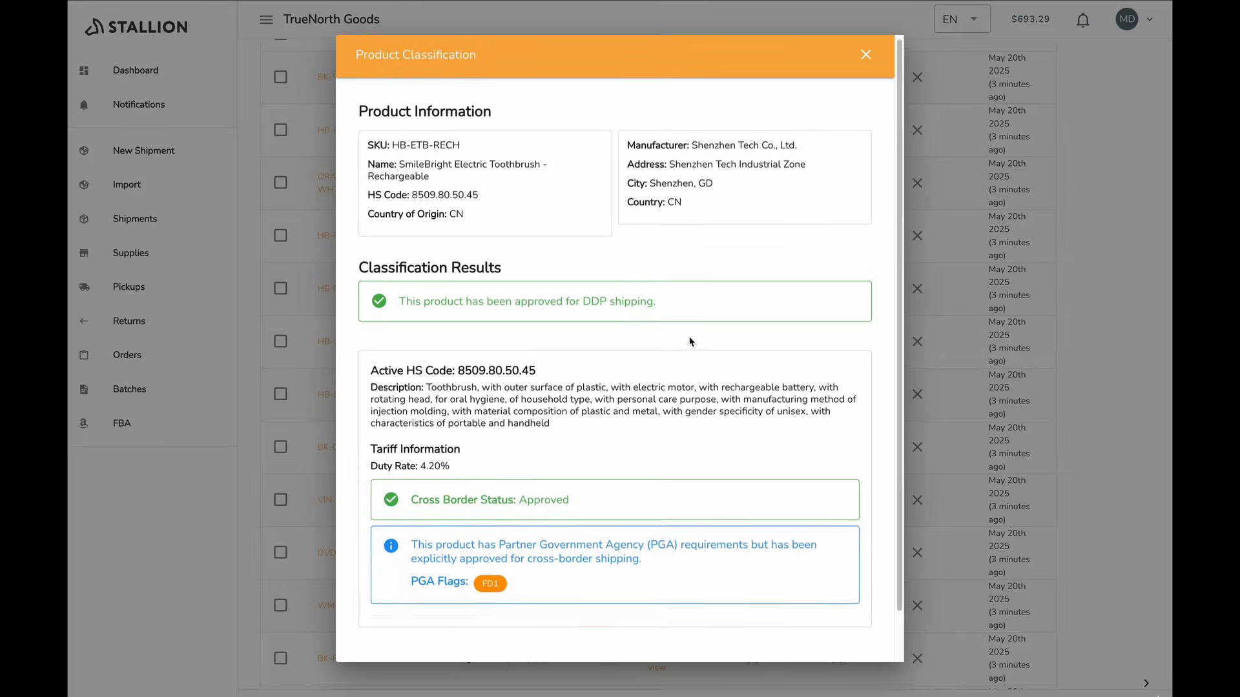
{"action": "left_click", "coordinate": [866, 54]}
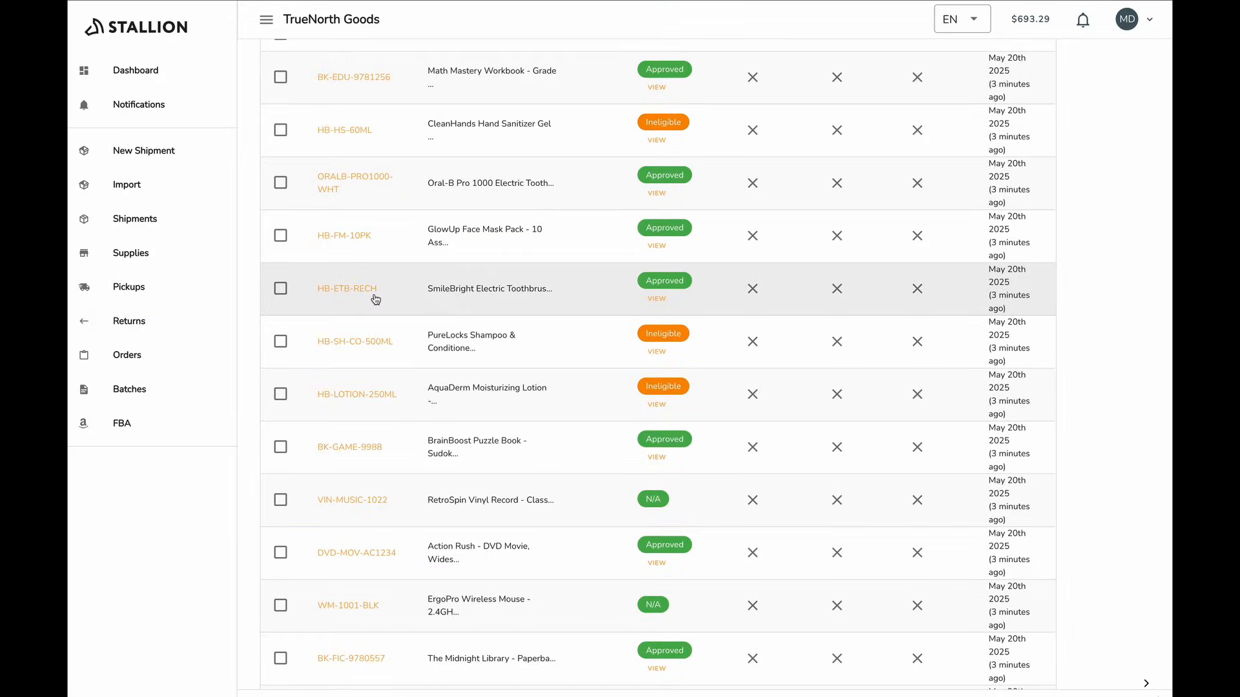
{"action": "left_click", "coordinate": [346, 288]}
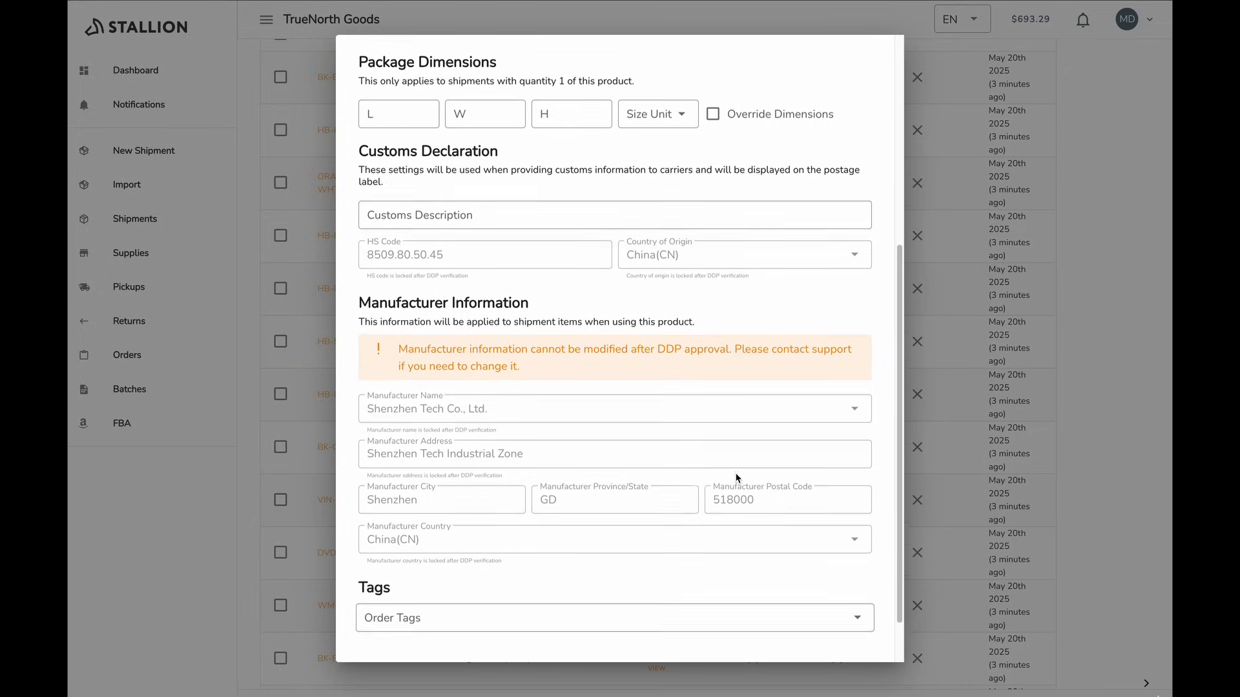
{"action": "scroll", "scroll_direction": "down", "scroll_amount": 3}
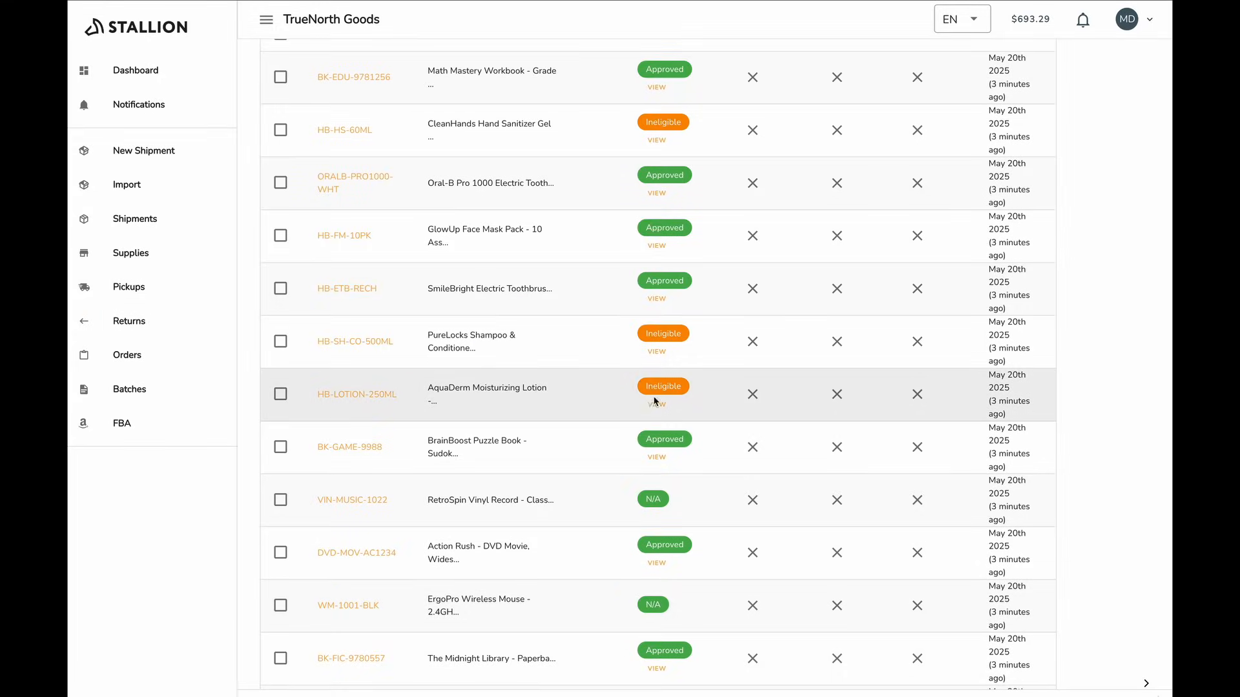
{"action": "mouse_move", "coordinate": [653, 406]}
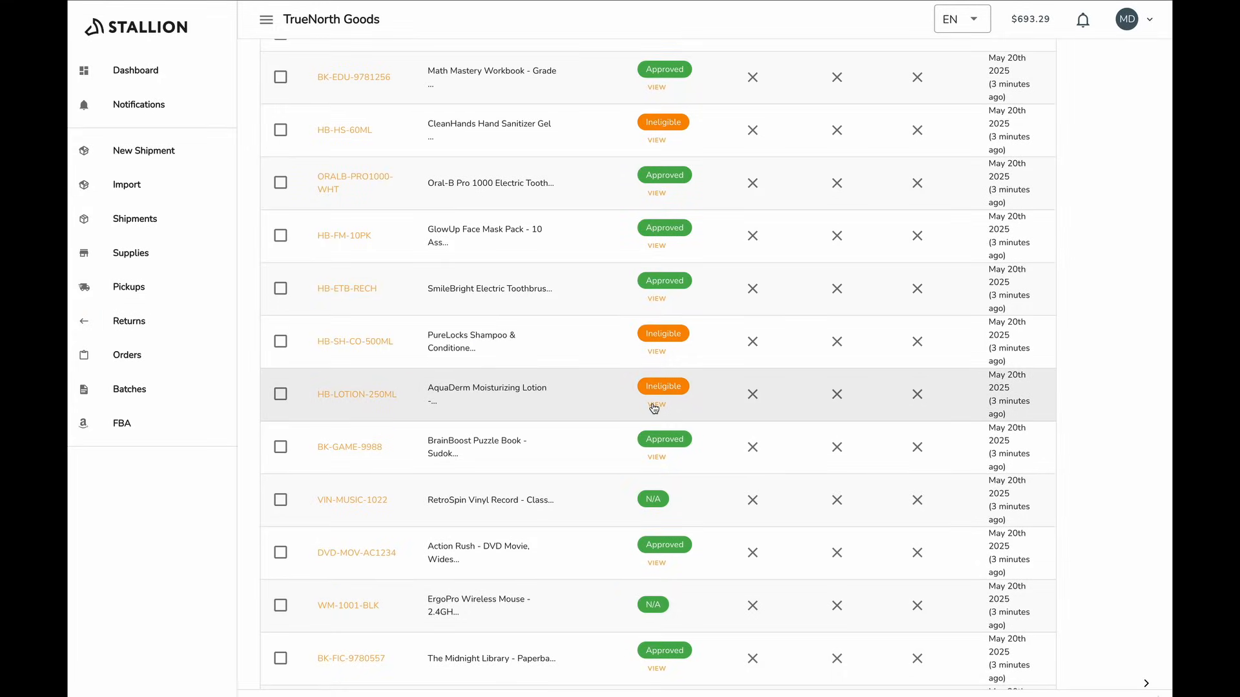
{"action": "left_click", "coordinate": [655, 406]}
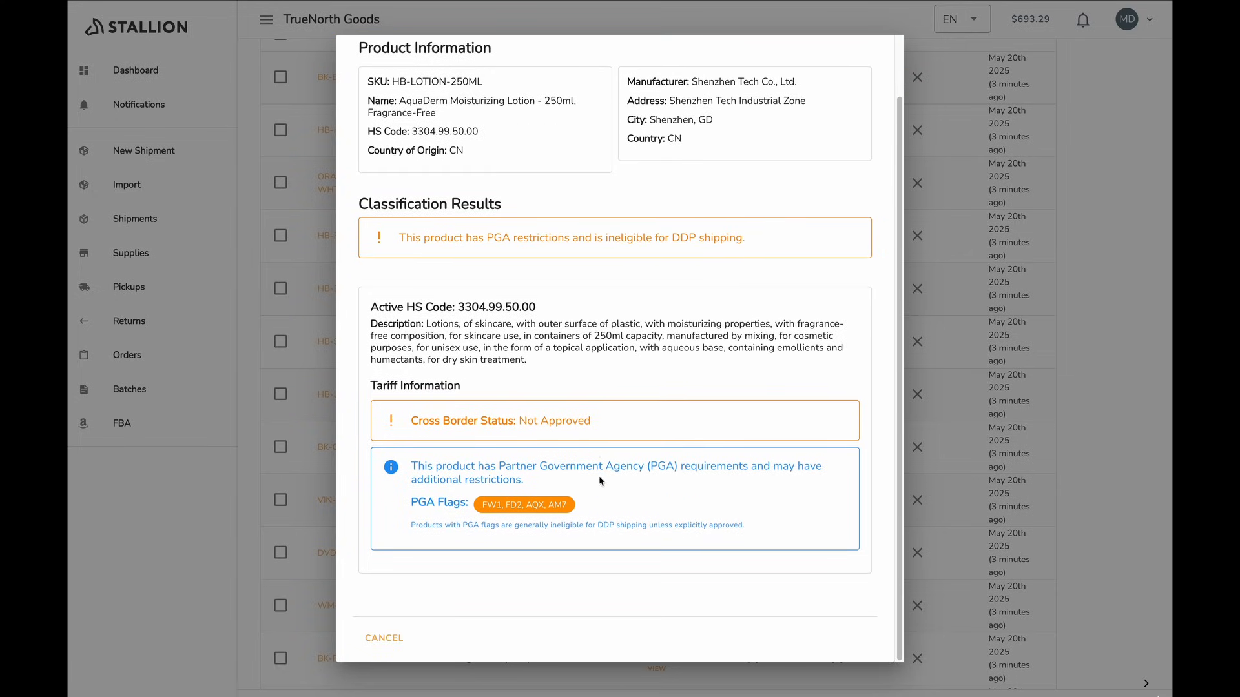
{"action": "mouse_move", "coordinate": [596, 484]}
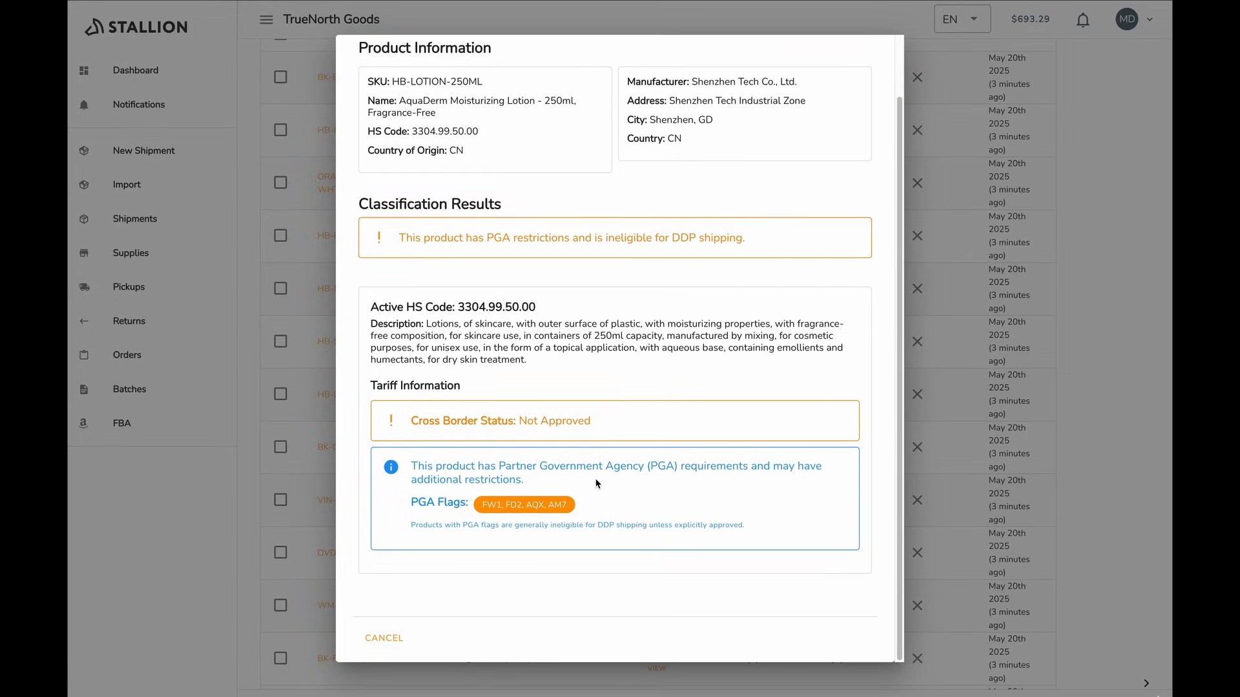
{"action": "mouse_move", "coordinate": [514, 511]}
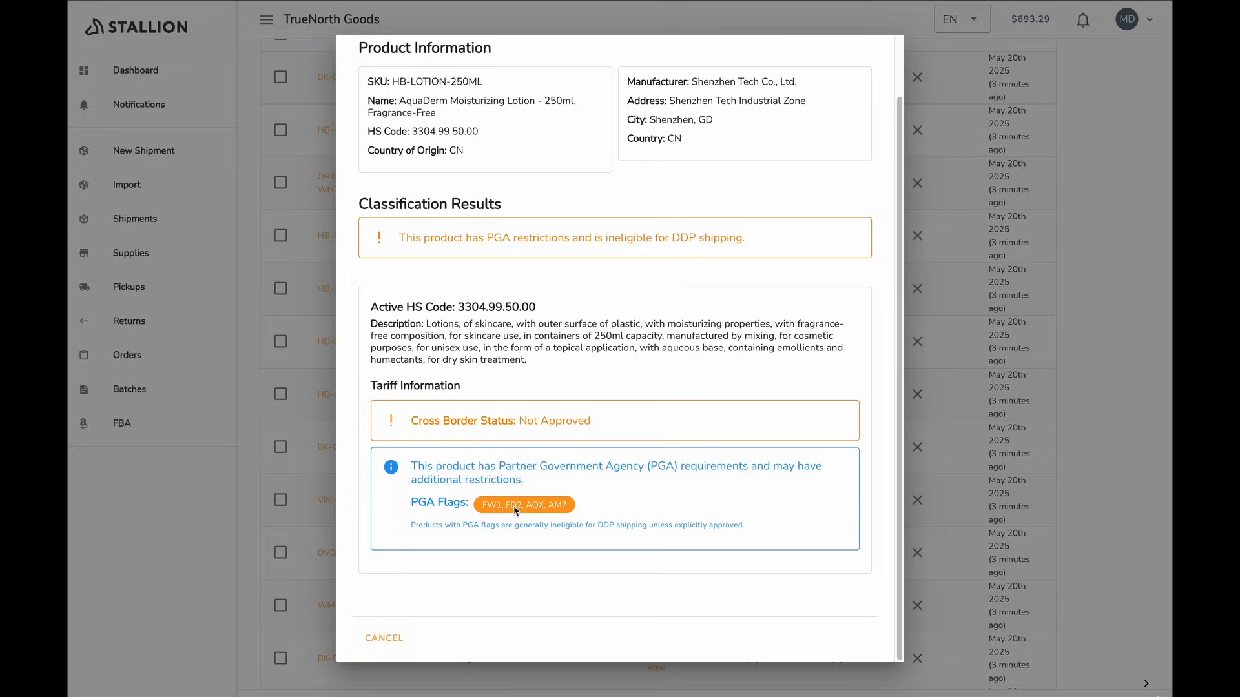
{"action": "mouse_move", "coordinate": [485, 540]}
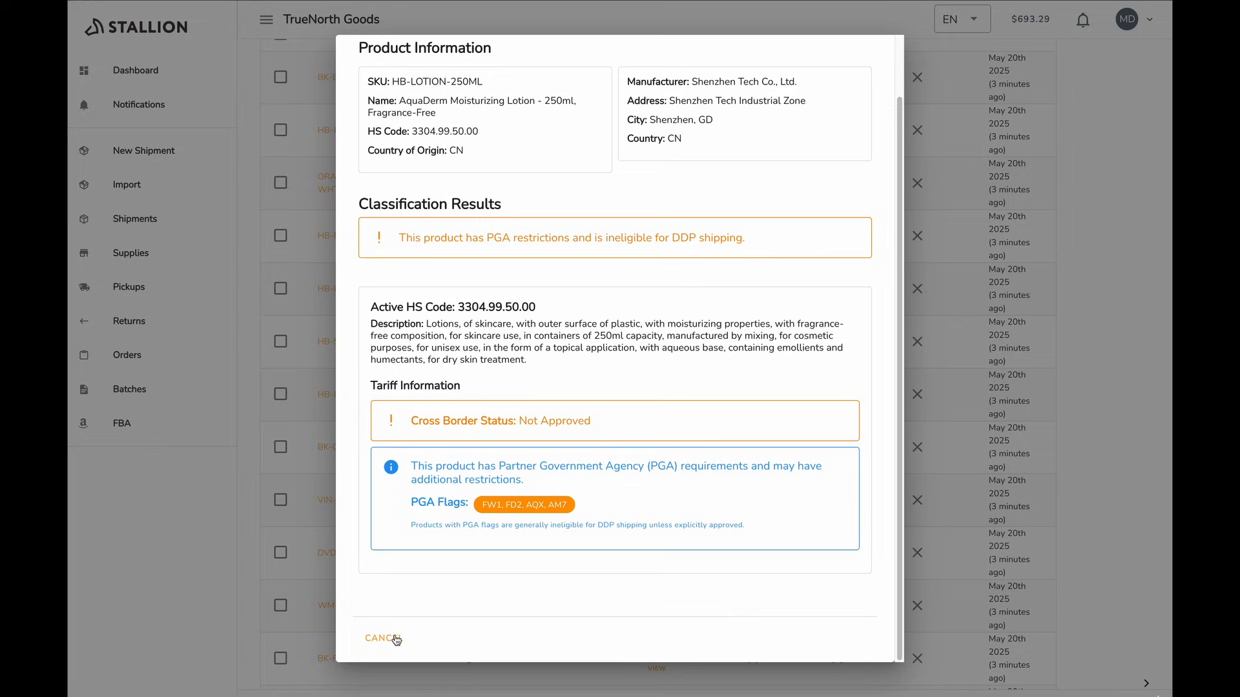
{"action": "left_click", "coordinate": [380, 638]}
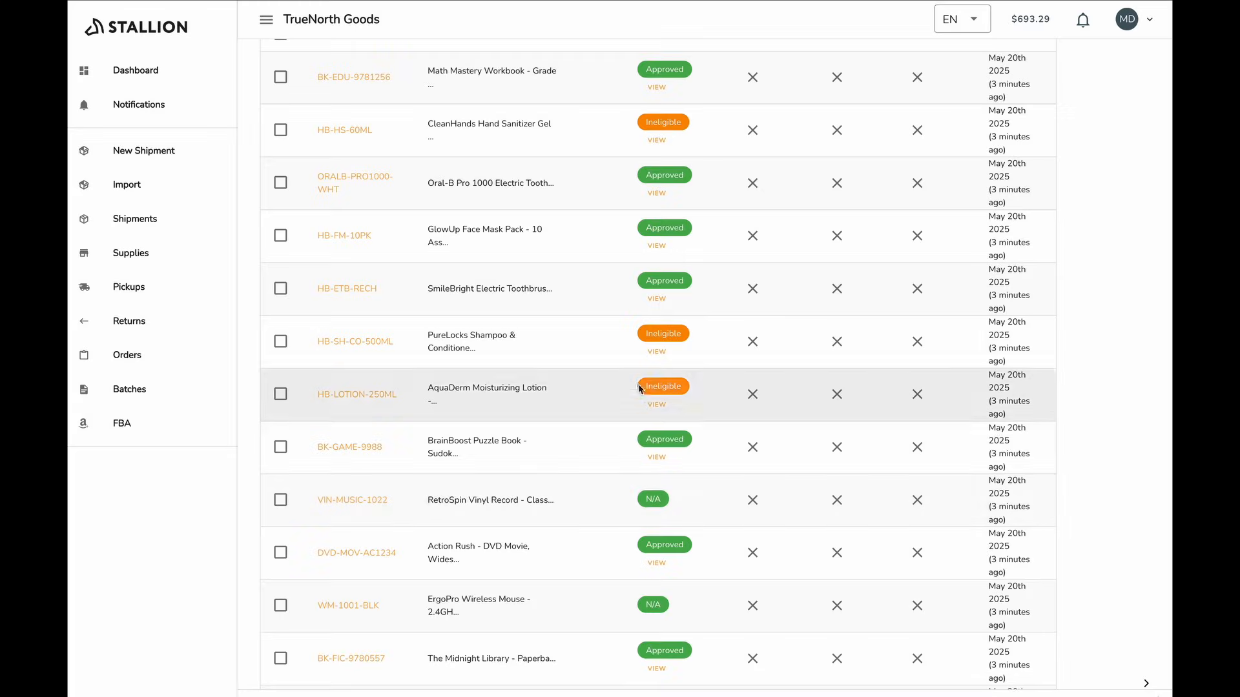
{"action": "scroll", "scroll_direction": "down", "scroll_amount": 3}
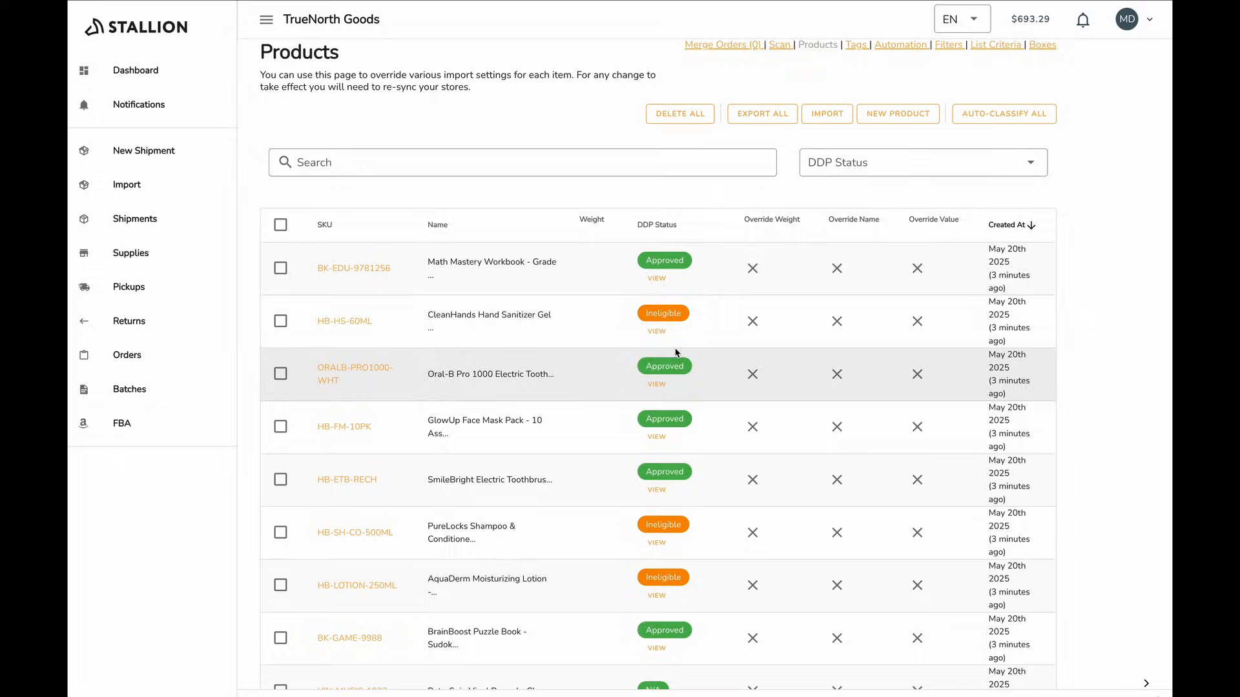
{"action": "mouse_move", "coordinate": [667, 338]}
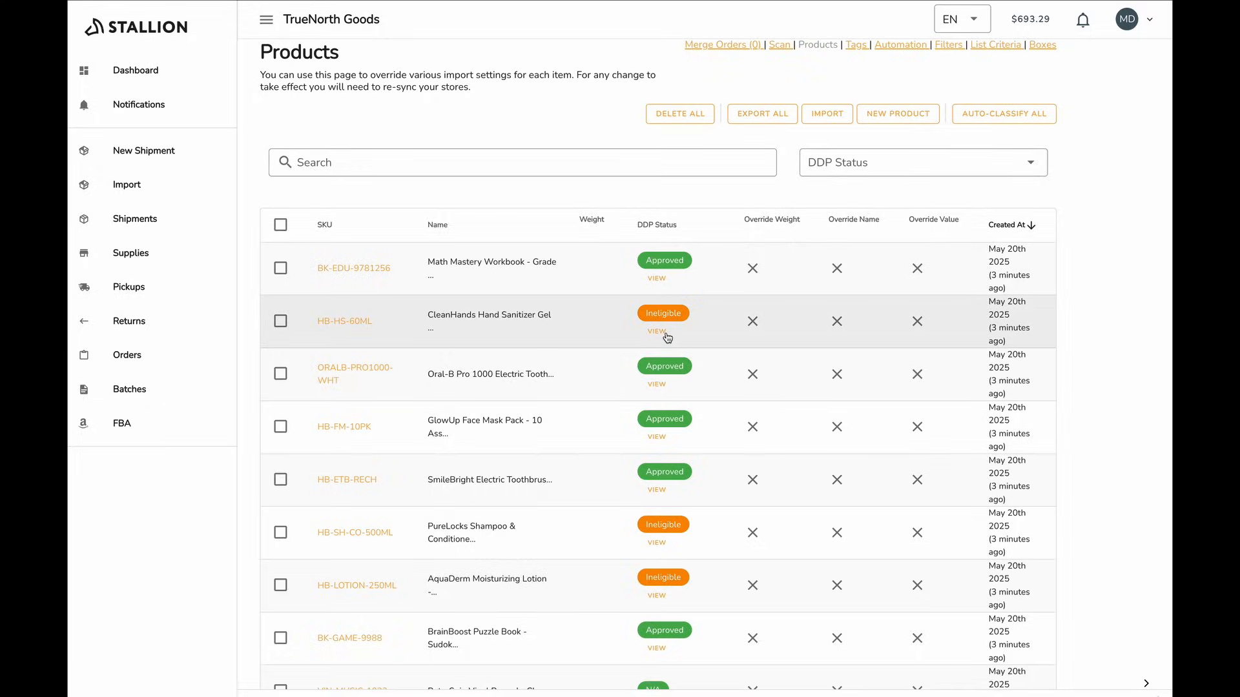